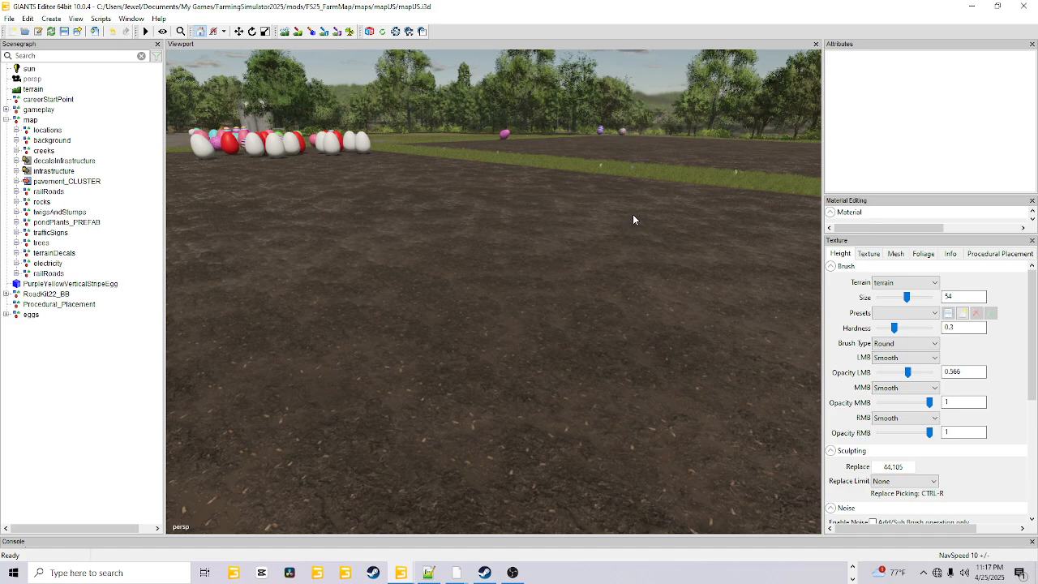
{"action": "mouse_move", "coordinate": [540, 248]}
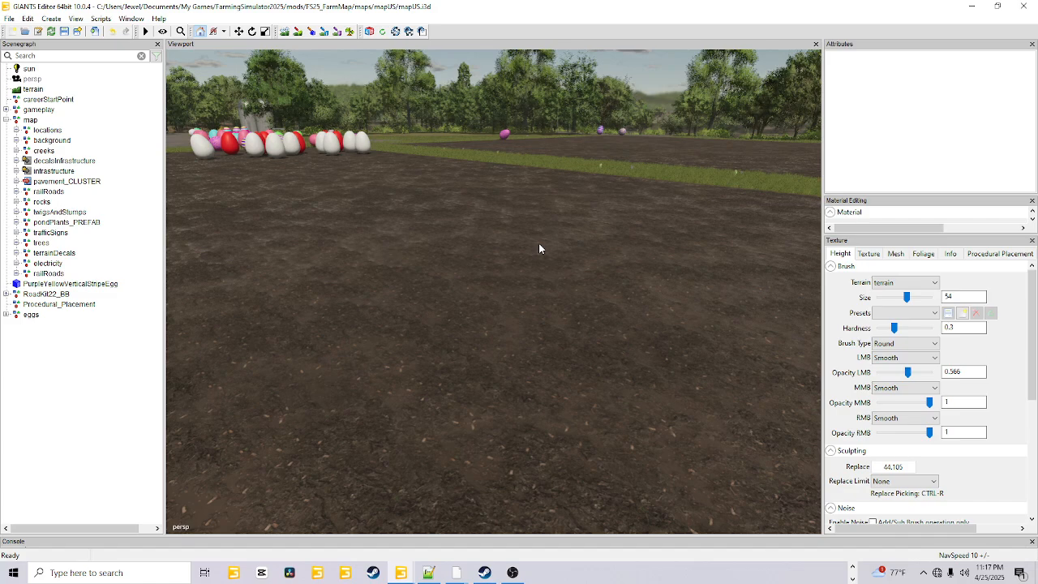
{"action": "mouse_move", "coordinate": [536, 266]}
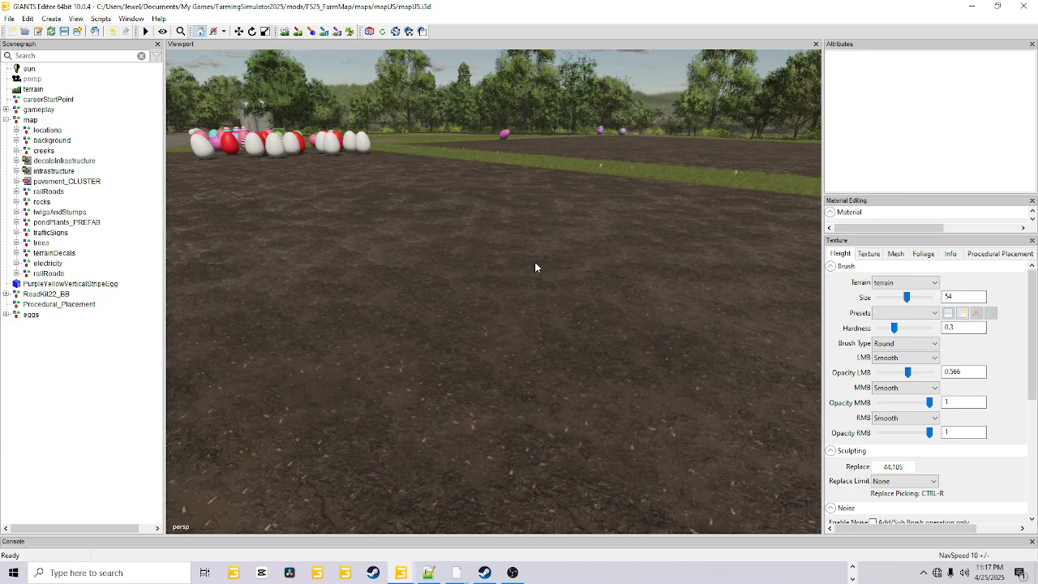
{"action": "mouse_move", "coordinate": [542, 273]}
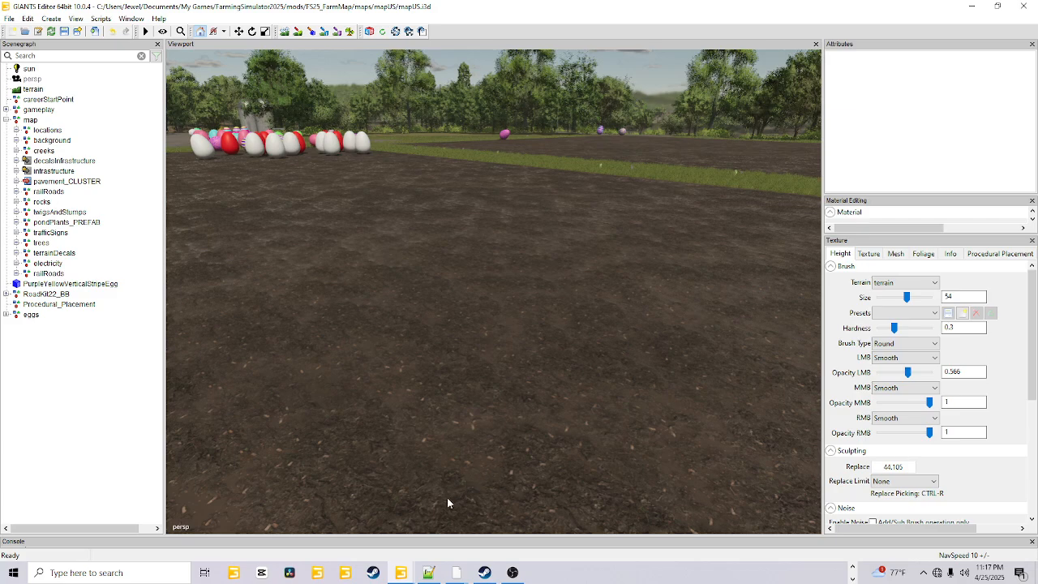
{"action": "mouse_move", "coordinate": [542, 100]}
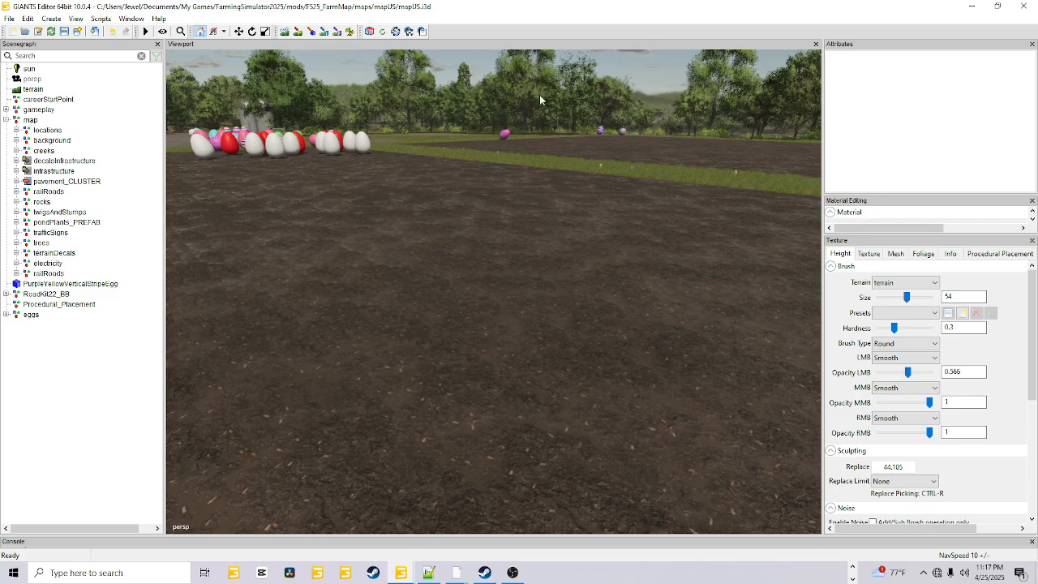
{"action": "mouse_move", "coordinate": [382, 527]}
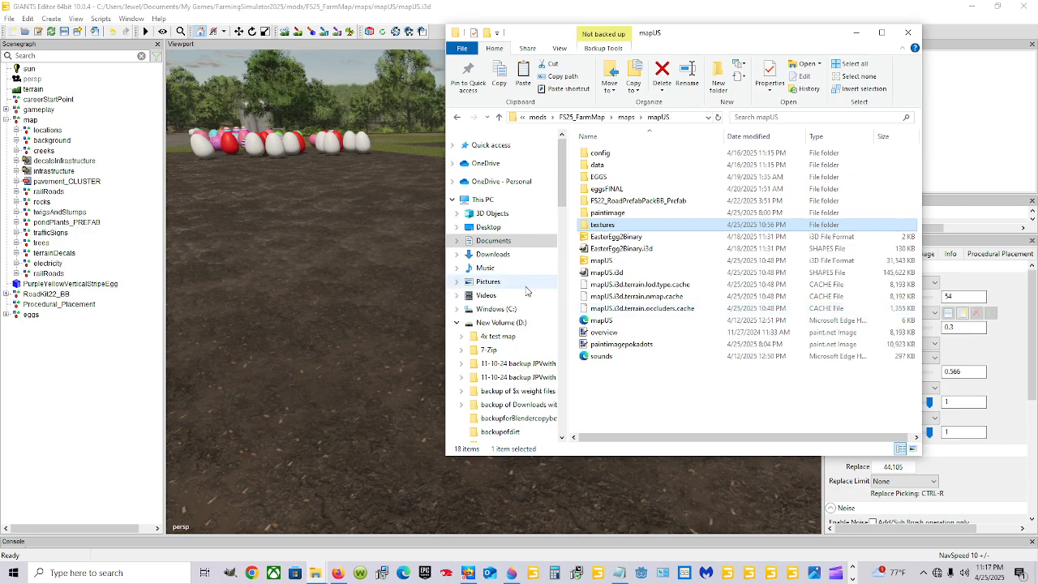
- Browse D: SteamLibrary into Farming Simulator 25 > data > maps > mapUS and launch mapUS.i3d
{"action": "left_click", "coordinate": [500, 321]}
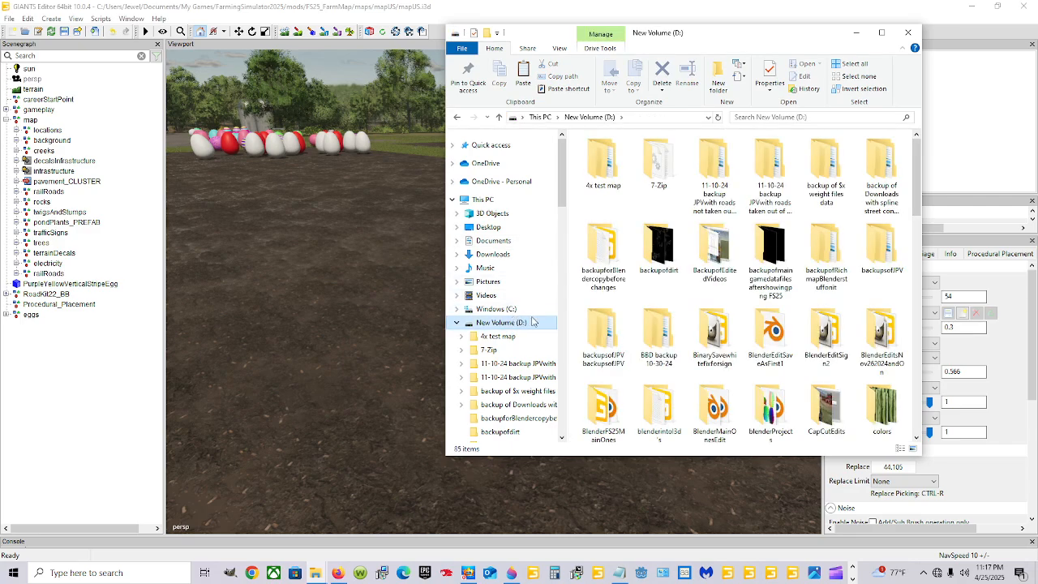
{"action": "left_click", "coordinate": [714, 331]}
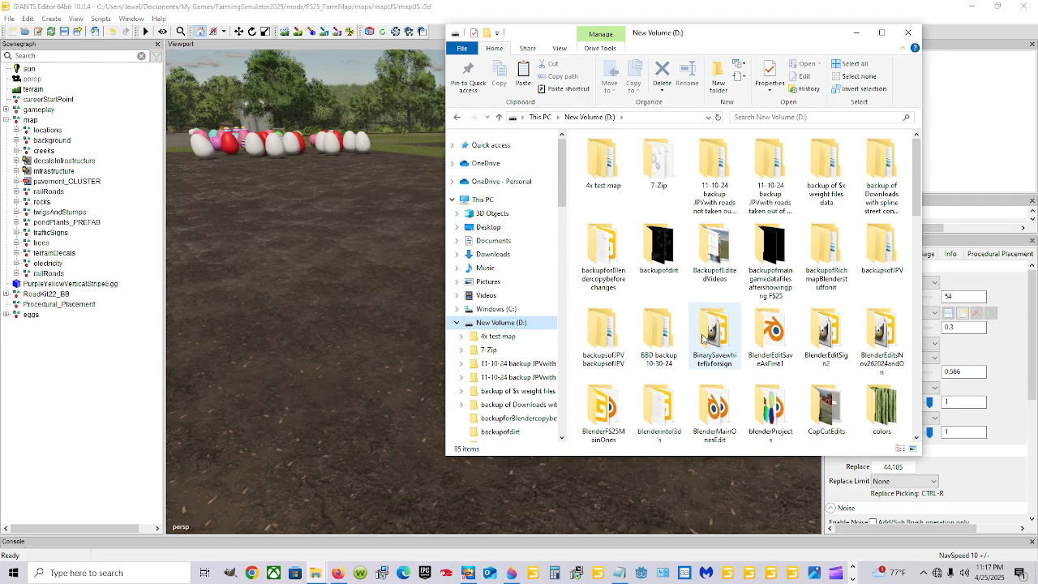
{"action": "scroll", "scroll_direction": "down", "scroll_amount": 3}
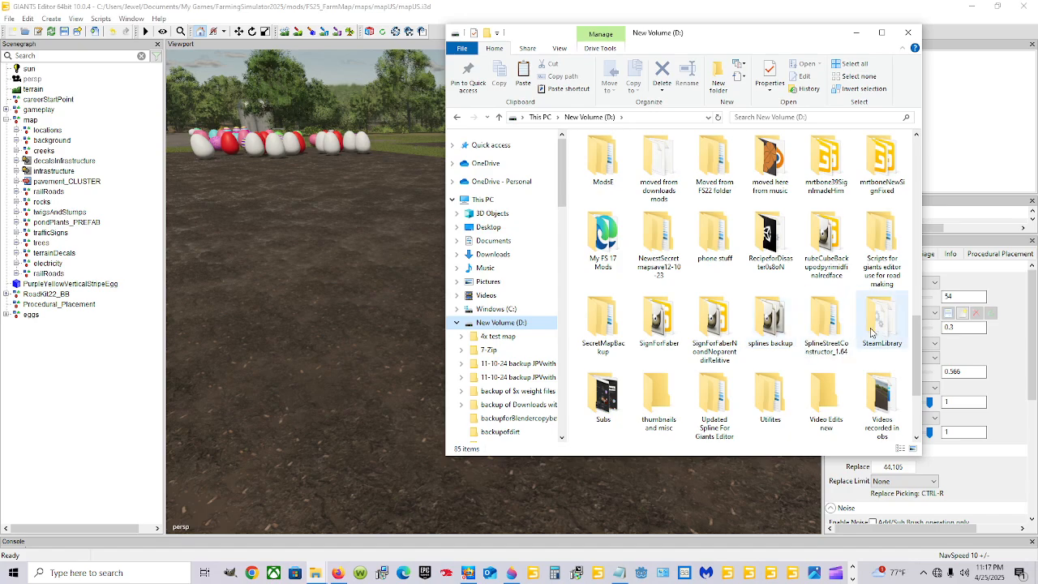
{"action": "mouse_move", "coordinate": [880, 317]}
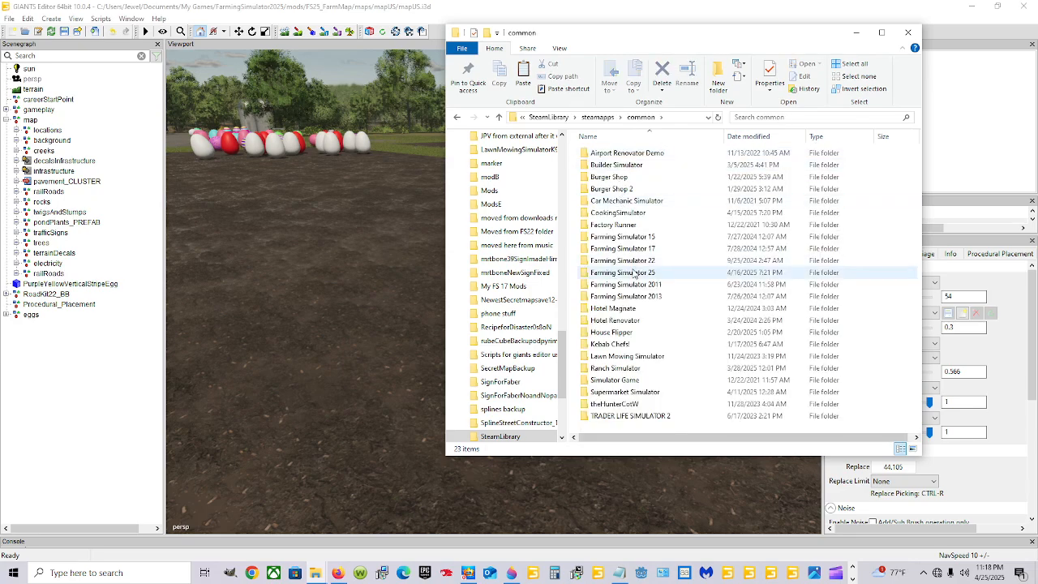
{"action": "double_click", "coordinate": [623, 273]}
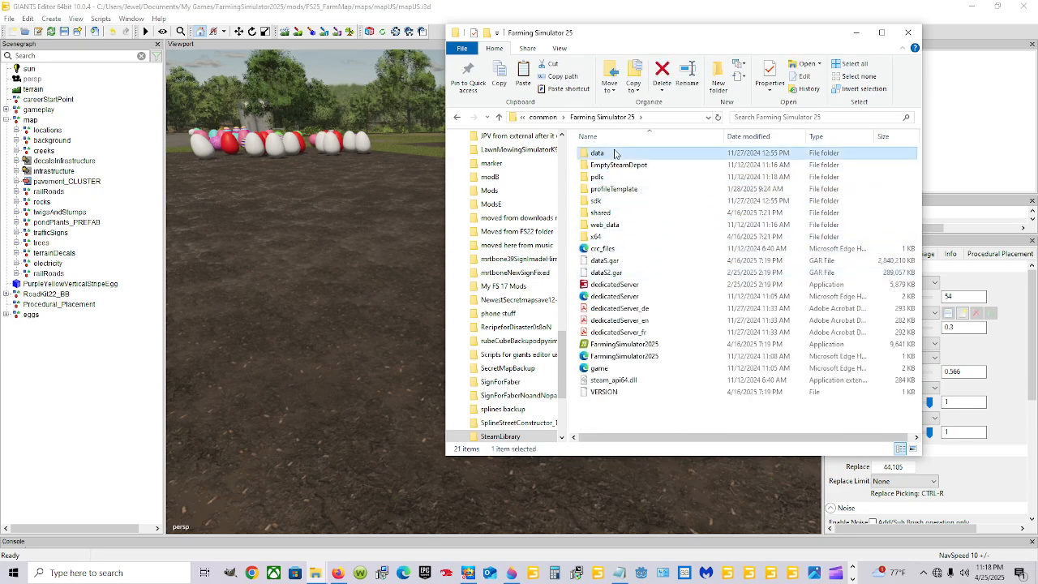
{"action": "double_click", "coordinate": [597, 152]}
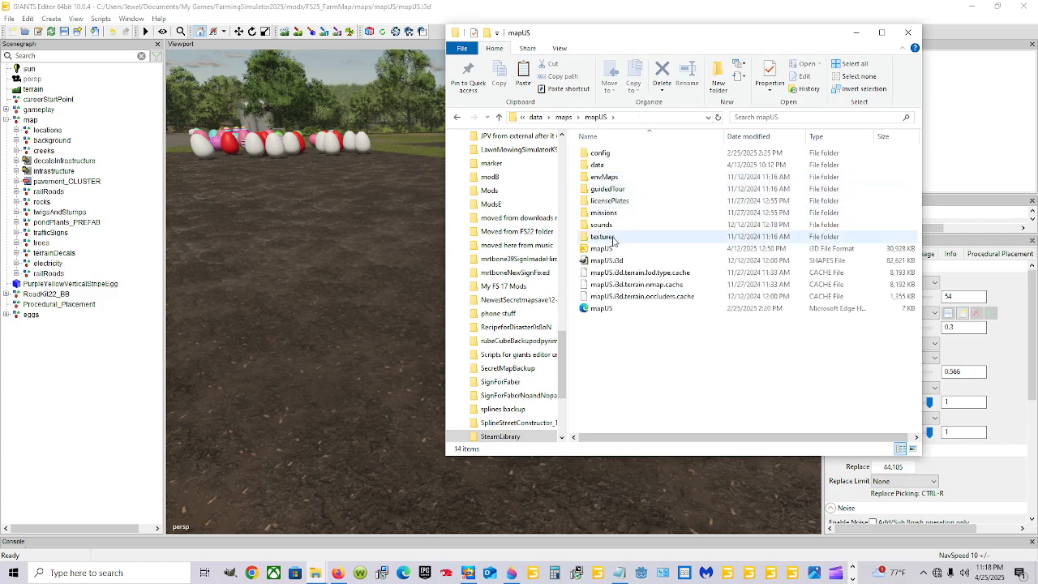
{"action": "double_click", "coordinate": [604, 247]}
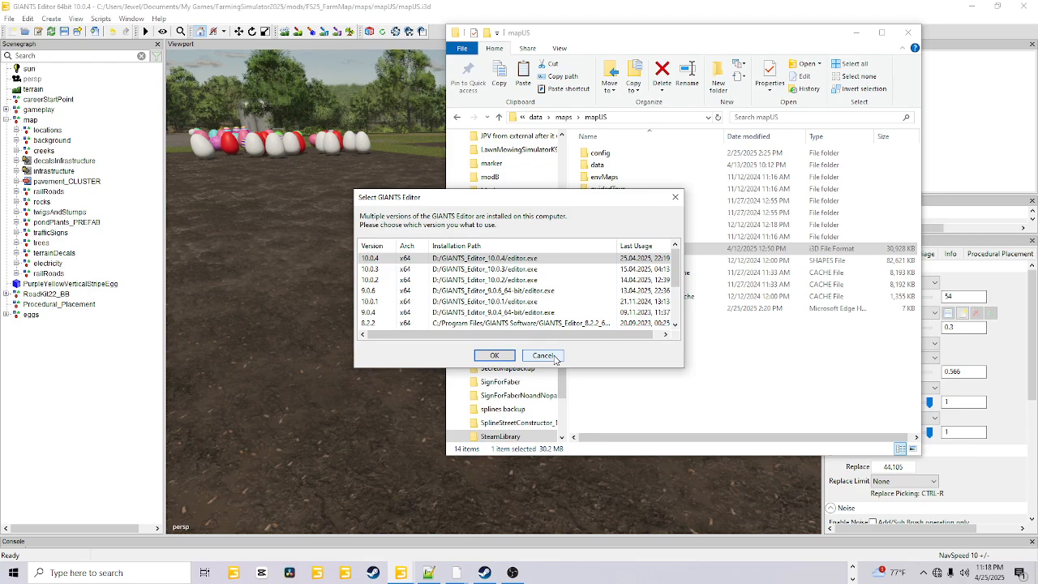
{"action": "mouse_move", "coordinate": [557, 360]}
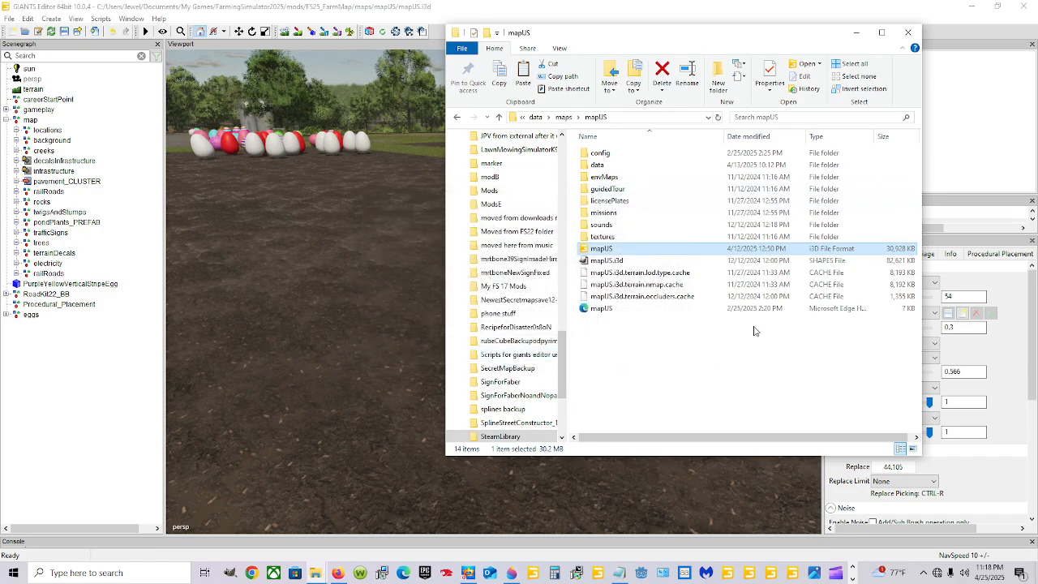
- Answer the Select GIANTS Editor version prompt so mapUS.i3d loads
{"action": "left_click", "coordinate": [909, 34]}
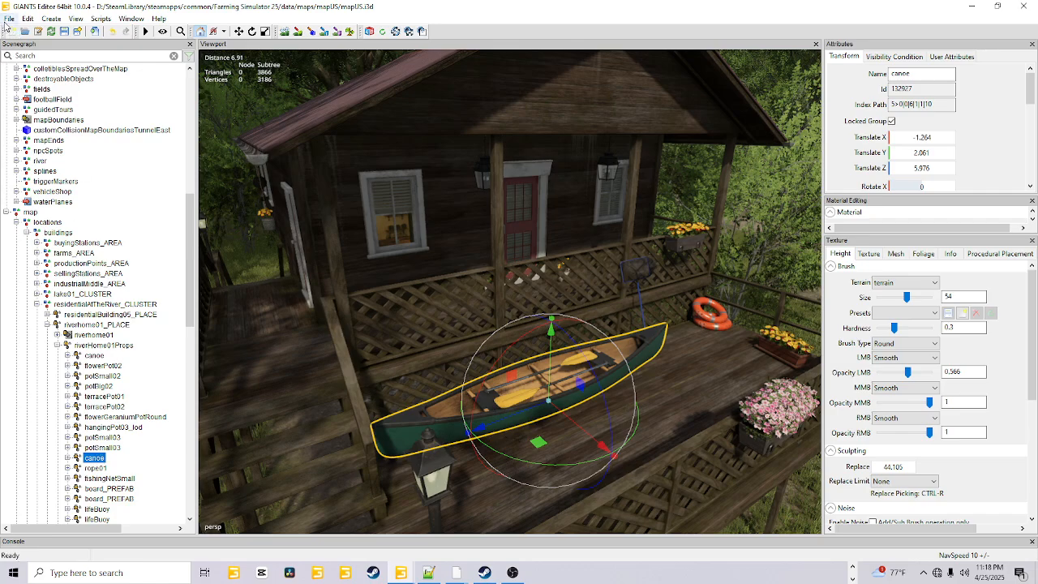
- Export Selection with Files to a new folder in the mod's maps/mapUS, saving the canoe as canoe
{"action": "left_click", "coordinate": [10, 18]}
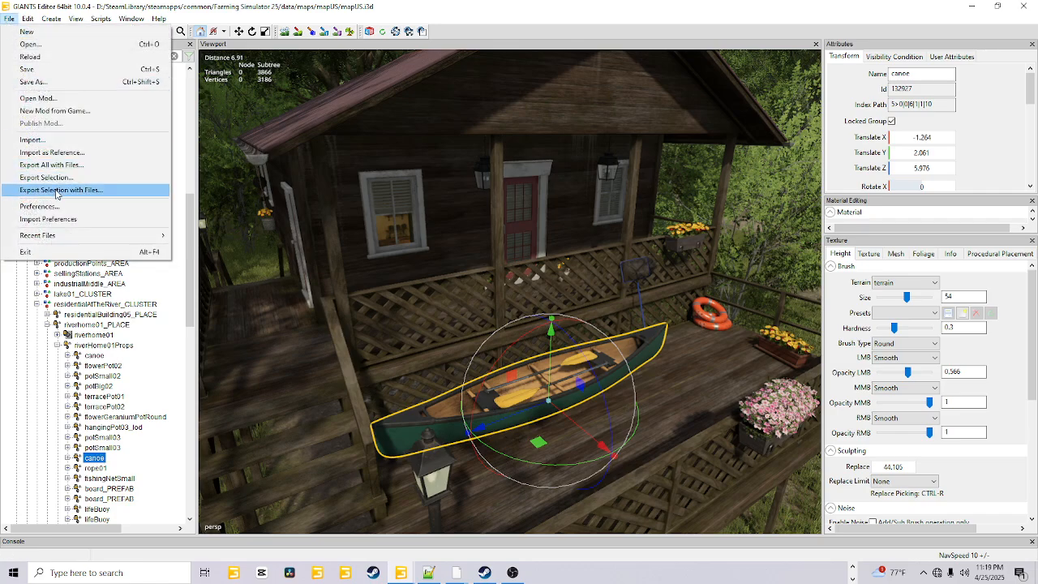
{"action": "left_click", "coordinate": [62, 190]}
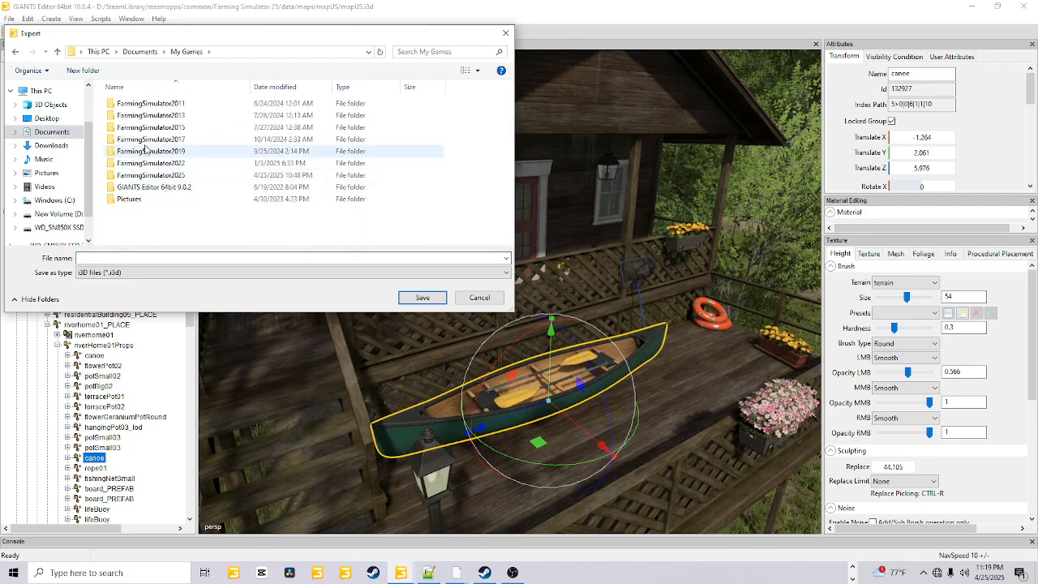
{"action": "double_click", "coordinate": [149, 176]}
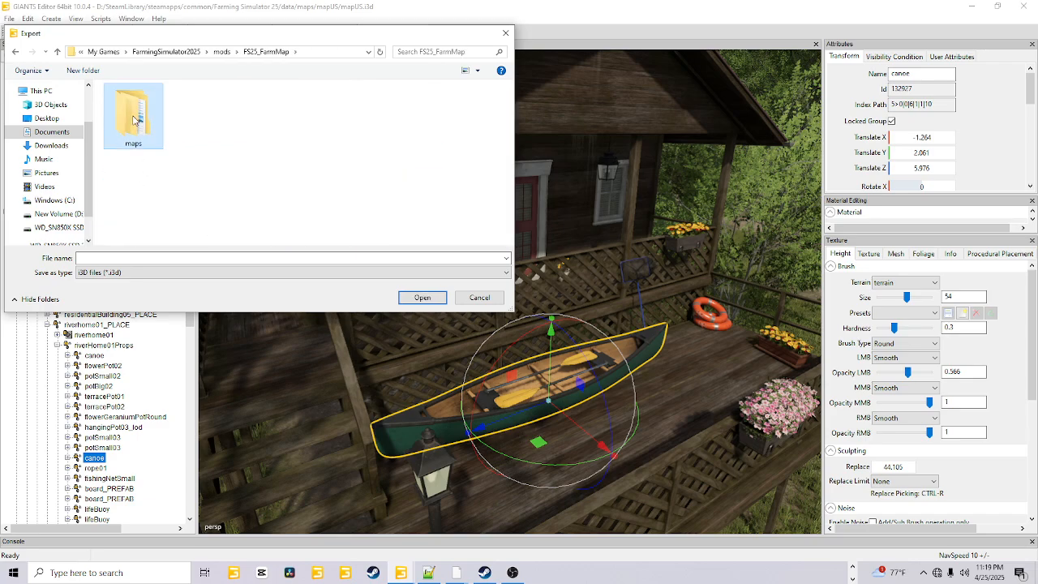
{"action": "double_click", "coordinate": [134, 115]}
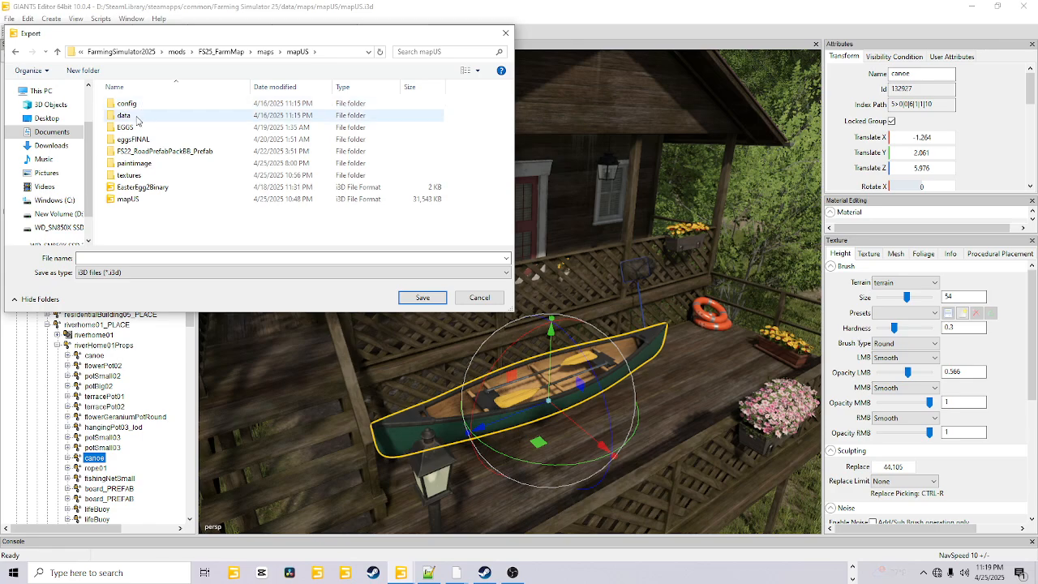
{"action": "left_click", "coordinate": [90, 70]}
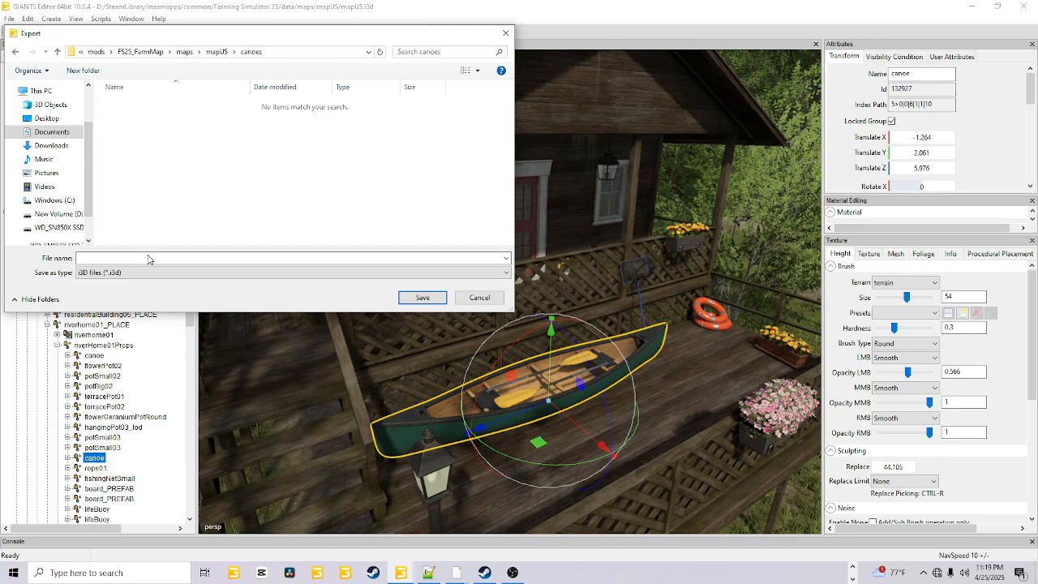
{"action": "type", "text": "canoe"}
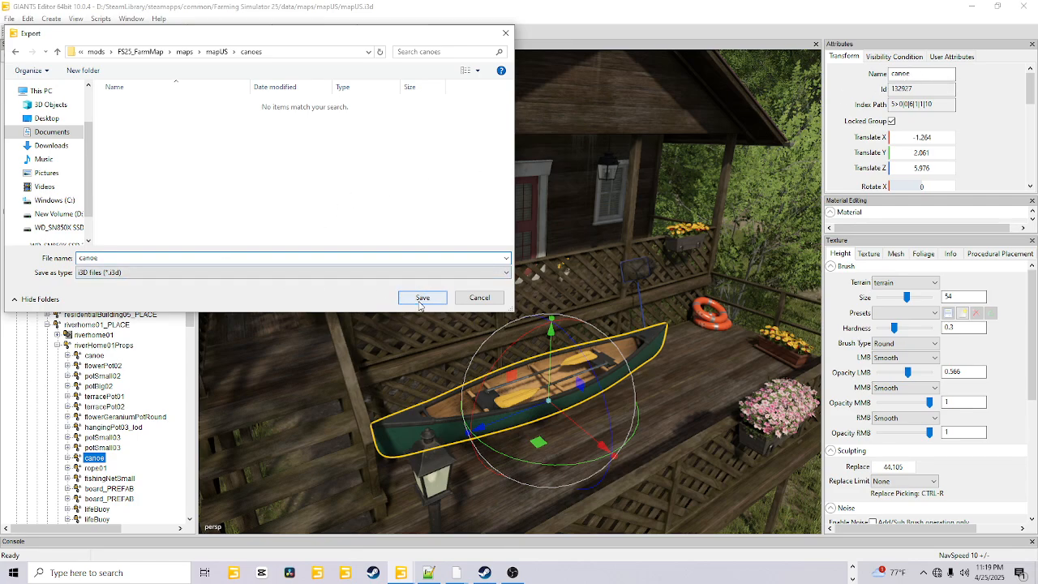
{"action": "left_click", "coordinate": [422, 296]}
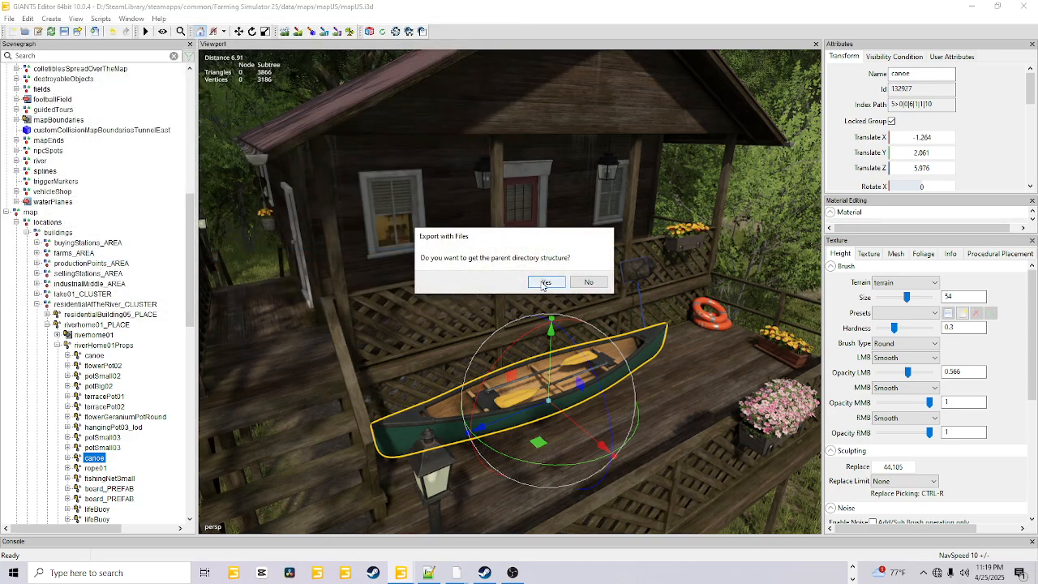
- Confirm Yes to keeping parent directory structure and Yes to game relative paths
{"action": "left_click", "coordinate": [545, 283]}
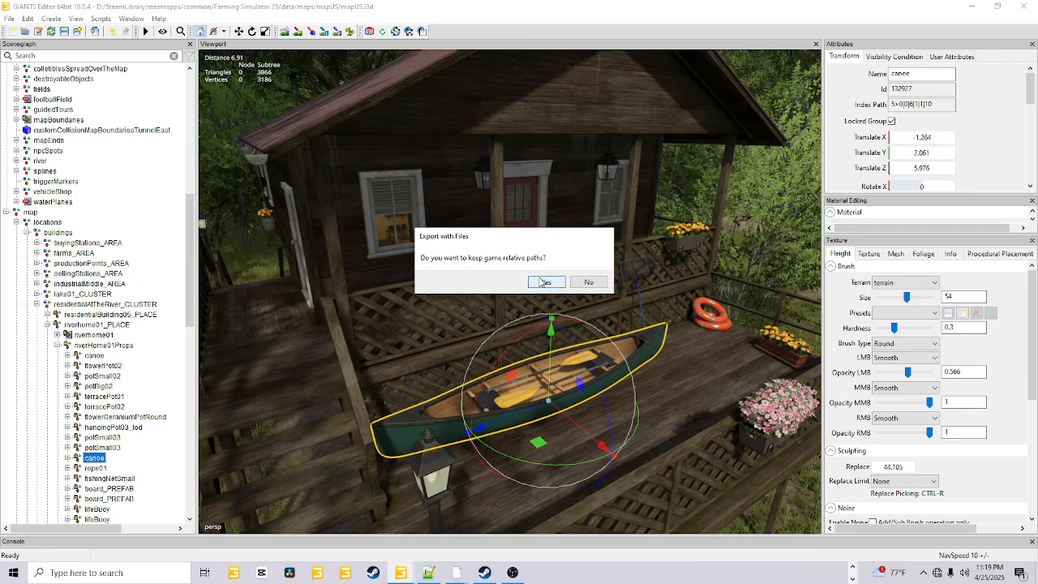
{"action": "mouse_move", "coordinate": [587, 282]}
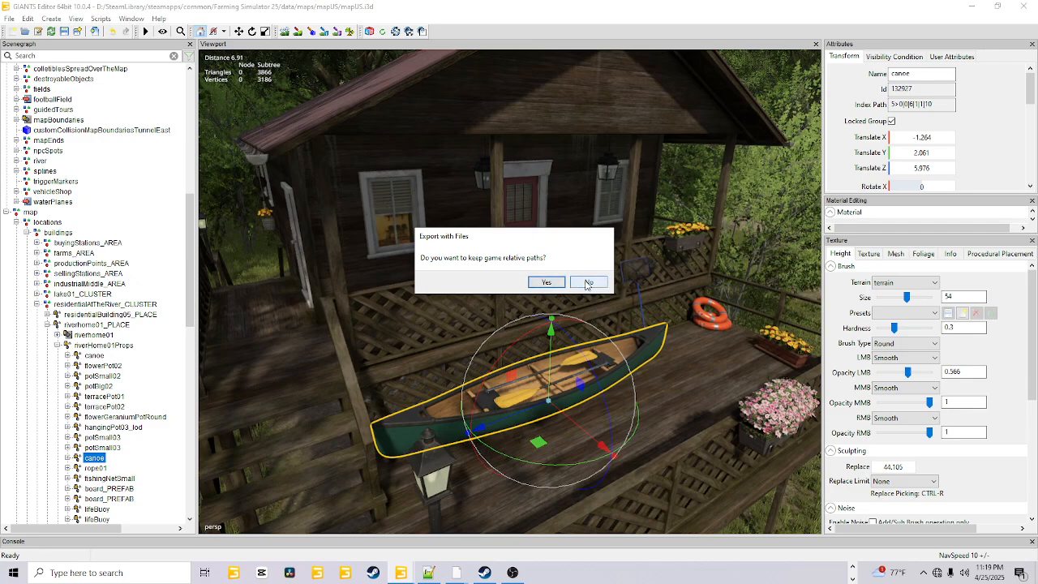
{"action": "mouse_move", "coordinate": [589, 282]}
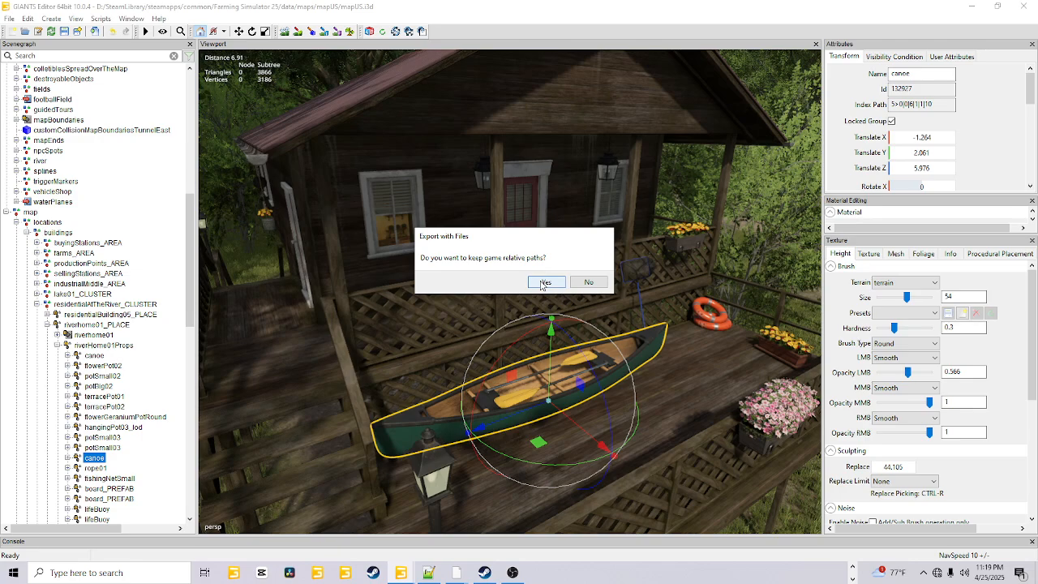
{"action": "left_click", "coordinate": [545, 282]}
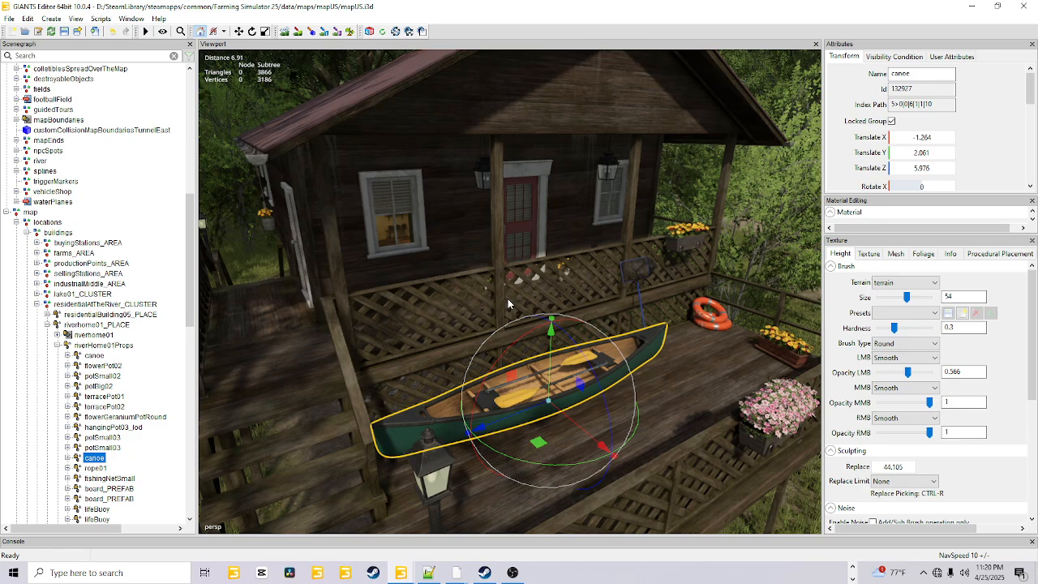
{"action": "mouse_move", "coordinate": [510, 320]}
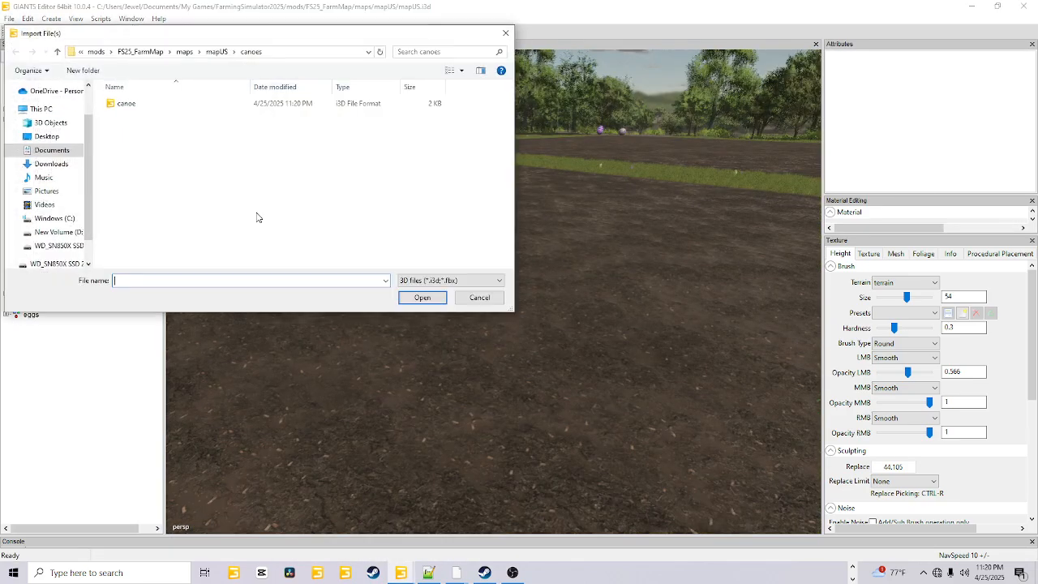
- Import the exported canoe i3d from the mod's canoes folder into the map
{"action": "left_click", "coordinate": [127, 104]}
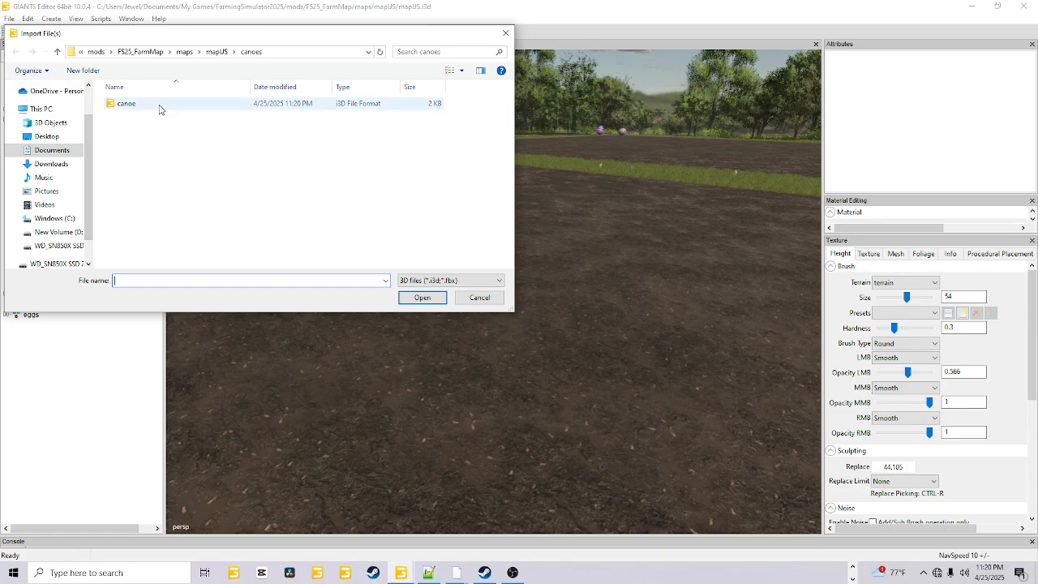
{"action": "left_click", "coordinate": [328, 130]}
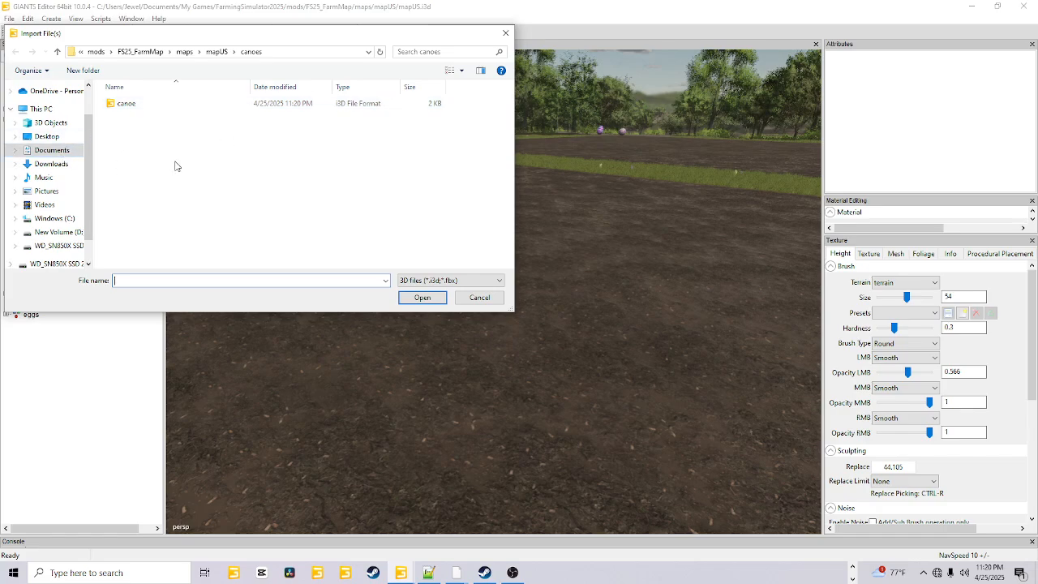
{"action": "mouse_move", "coordinate": [125, 161]}
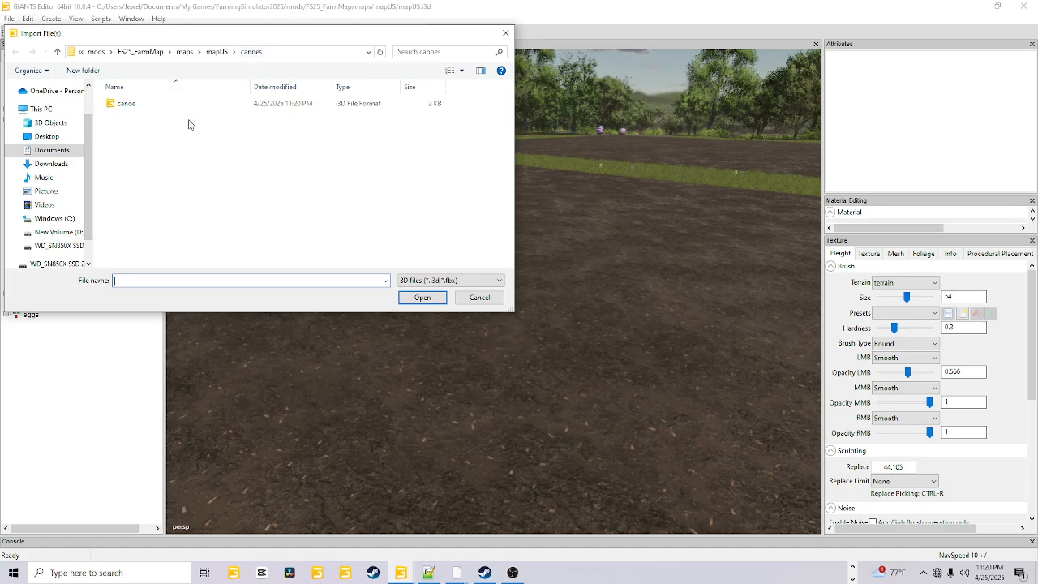
{"action": "mouse_move", "coordinate": [435, 141]}
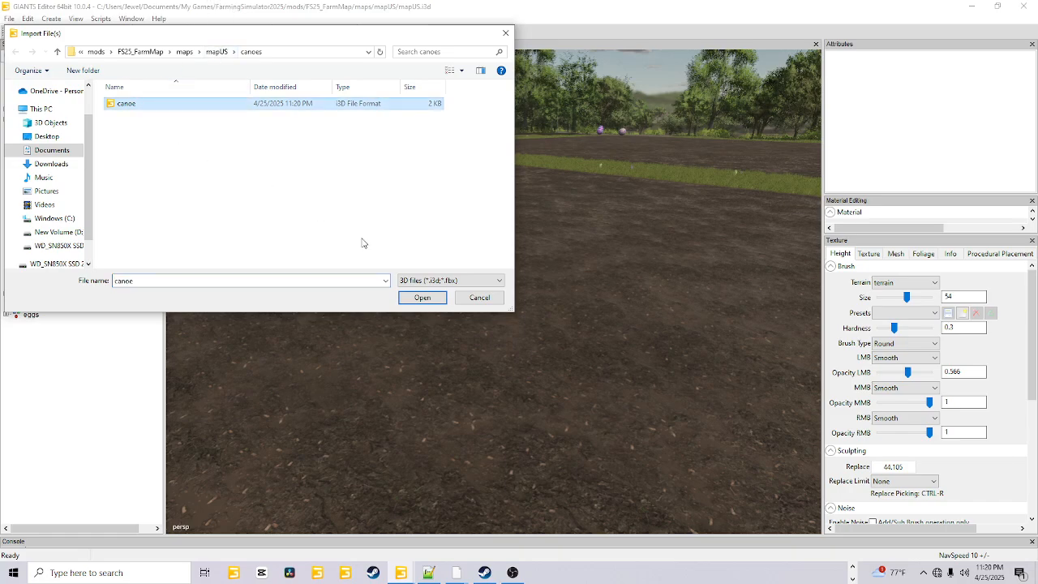
{"action": "left_click", "coordinate": [421, 297]}
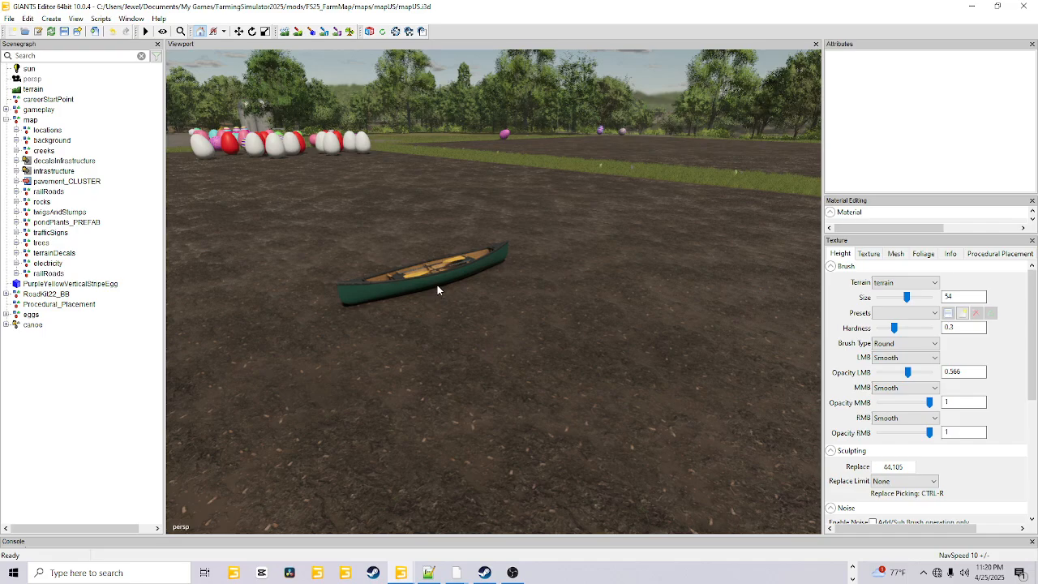
{"action": "mouse_move", "coordinate": [422, 347]}
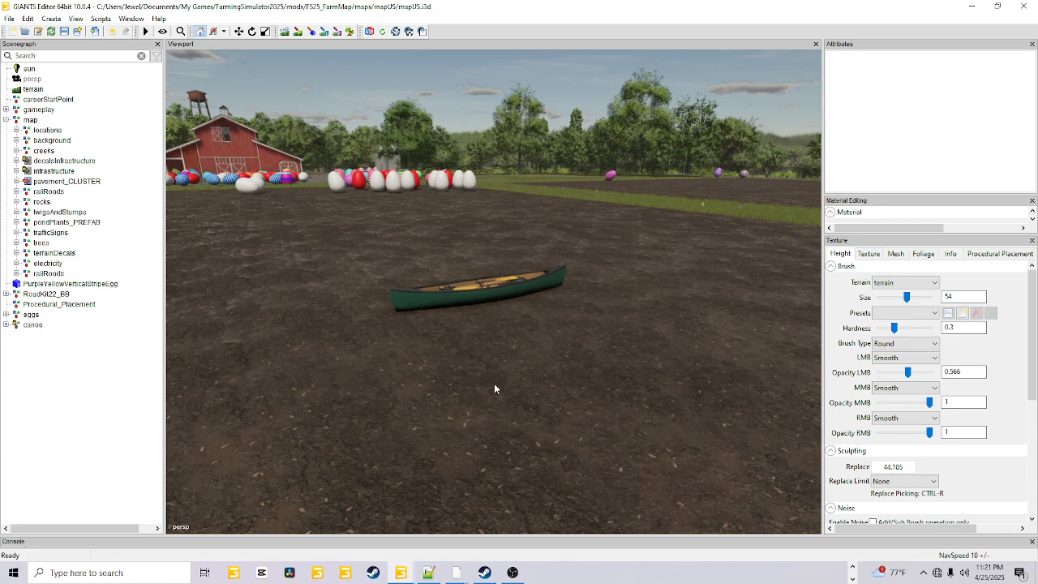
{"action": "mouse_move", "coordinate": [529, 360]}
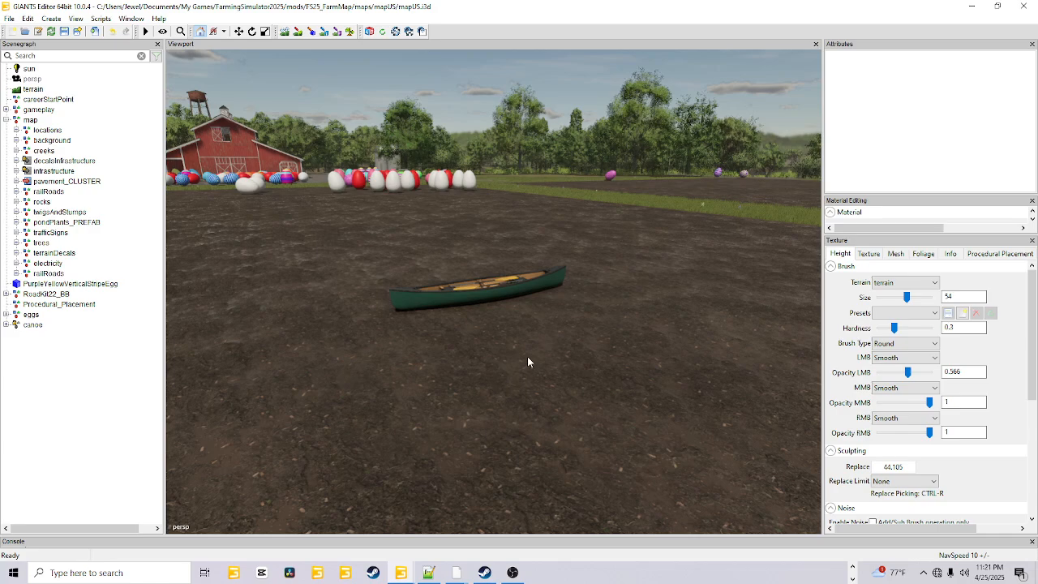
{"action": "mouse_move", "coordinate": [478, 286]}
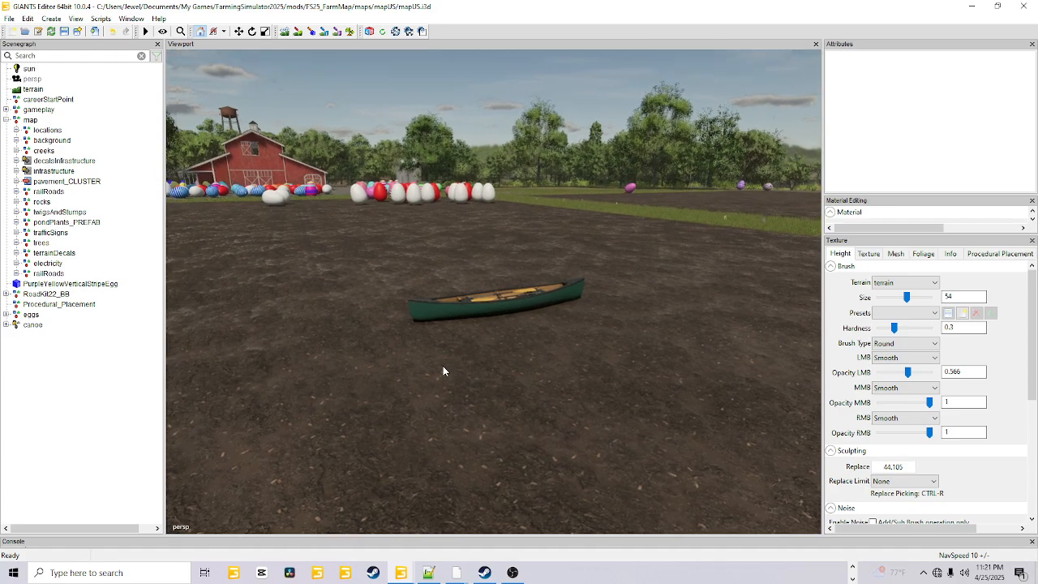
{"action": "mouse_move", "coordinate": [314, 318]}
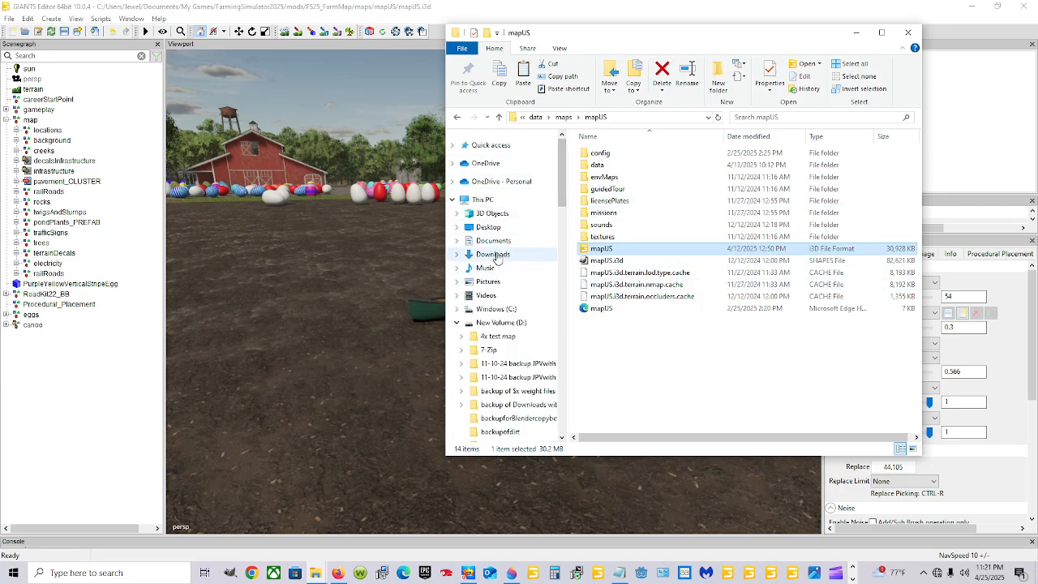
- Browse mods > FS25_FarmMap down to the canoes folder and select the canoe shapes file
{"action": "left_click", "coordinate": [492, 240]}
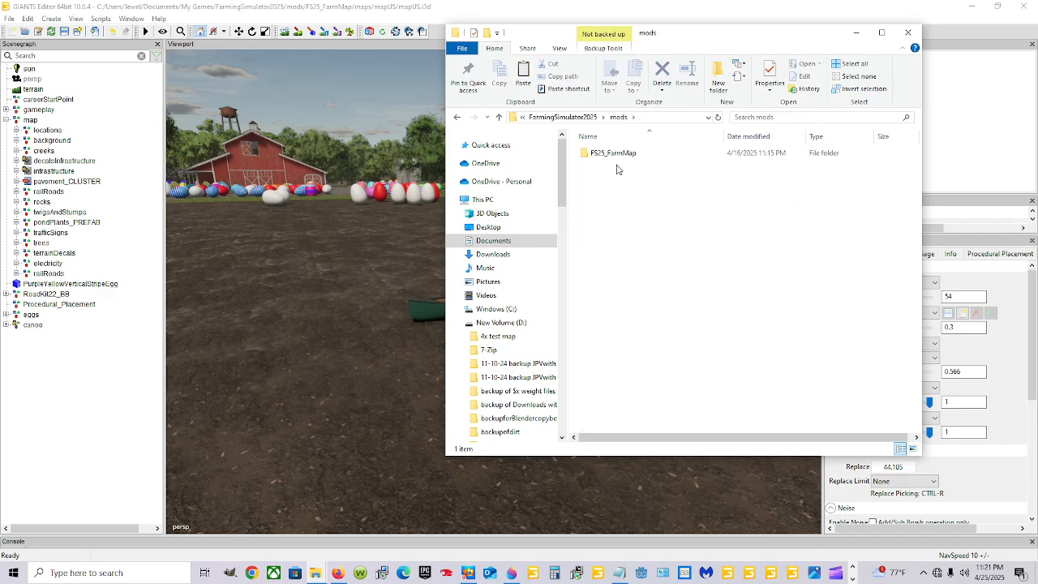
{"action": "double_click", "coordinate": [614, 153]}
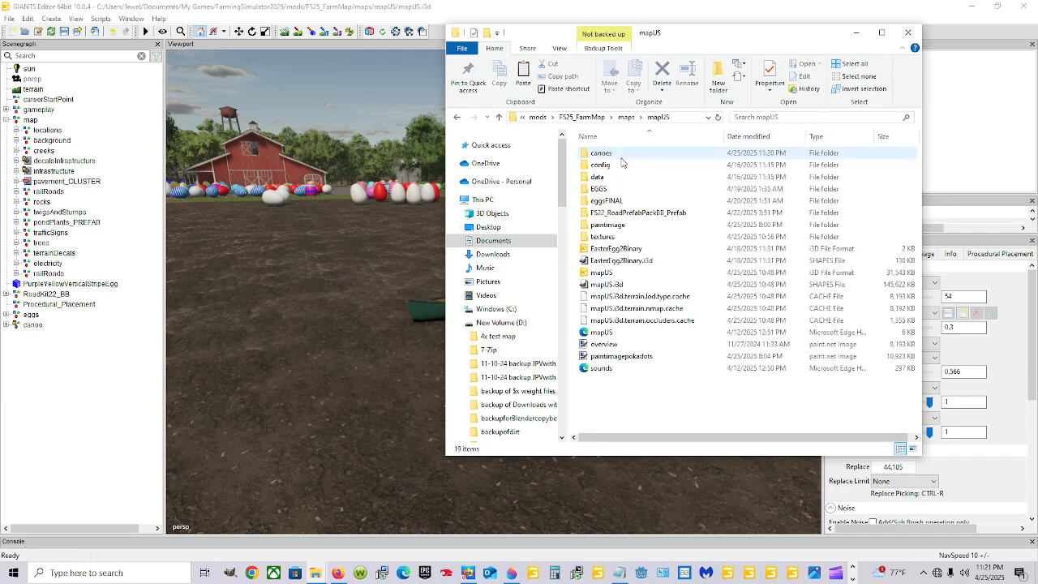
{"action": "double_click", "coordinate": [599, 152]}
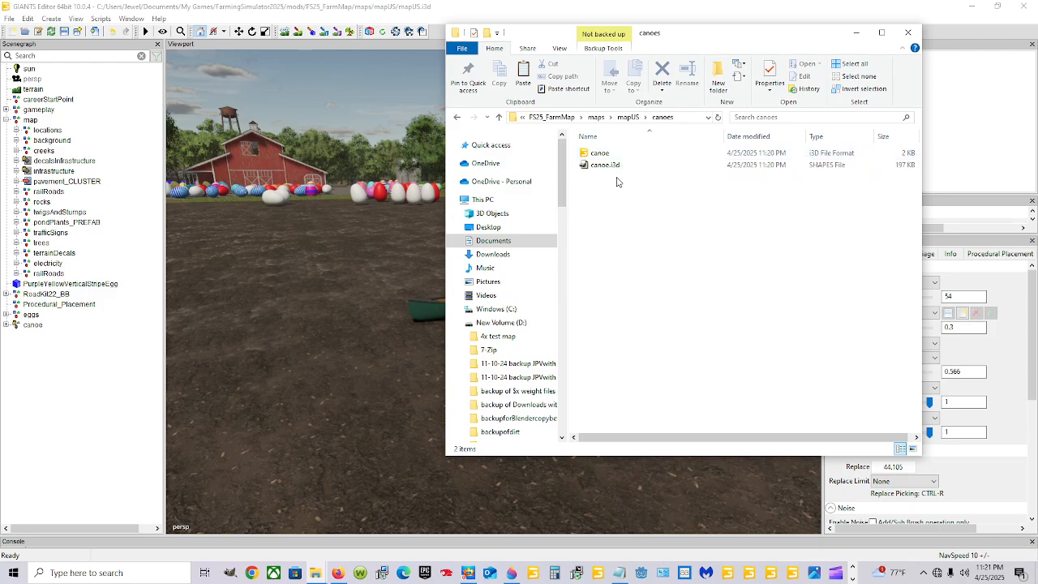
{"action": "left_click", "coordinate": [600, 166]}
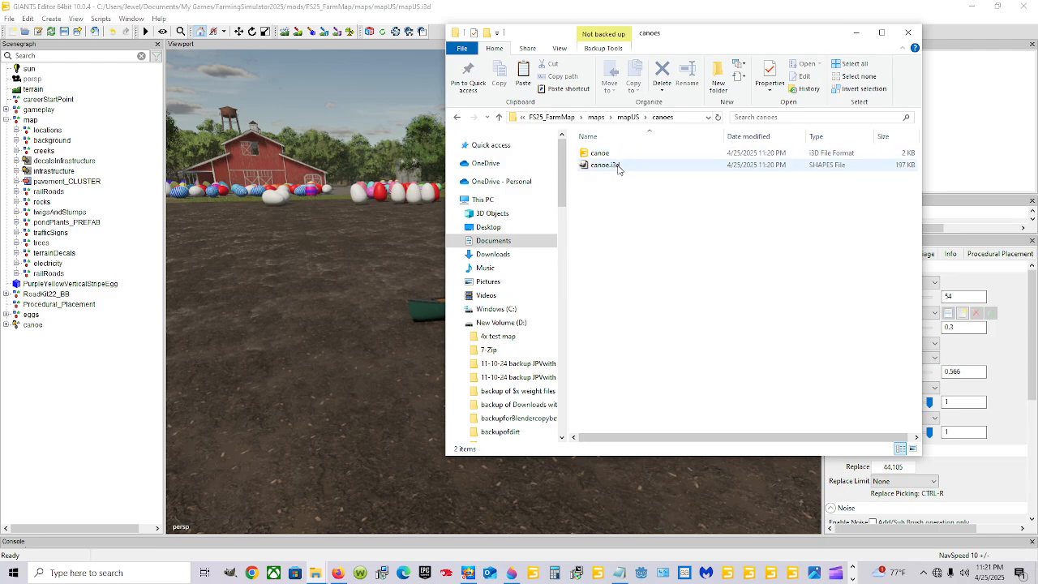
{"action": "mouse_move", "coordinate": [618, 167]}
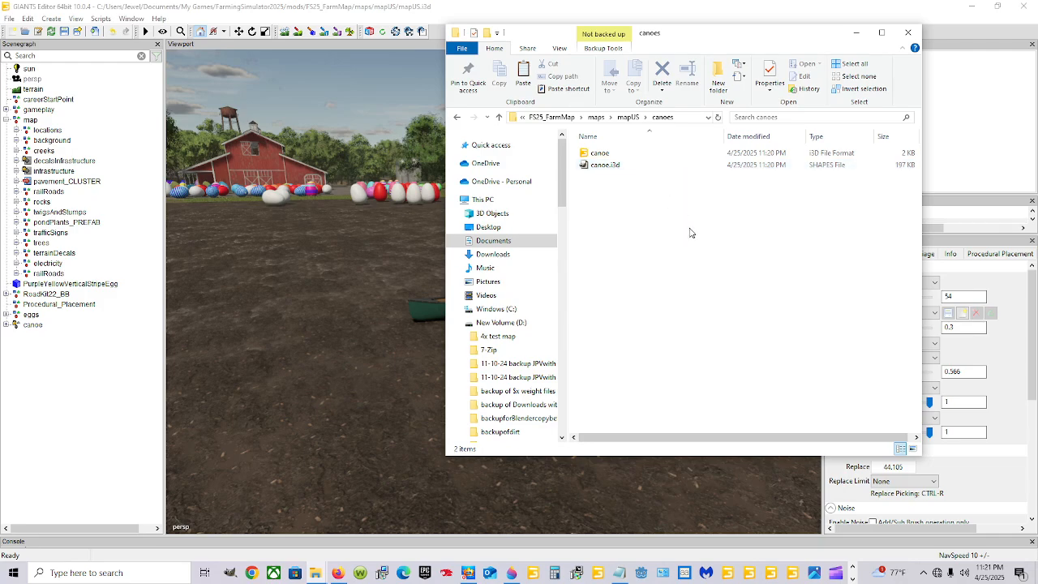
{"action": "mouse_move", "coordinate": [691, 237]}
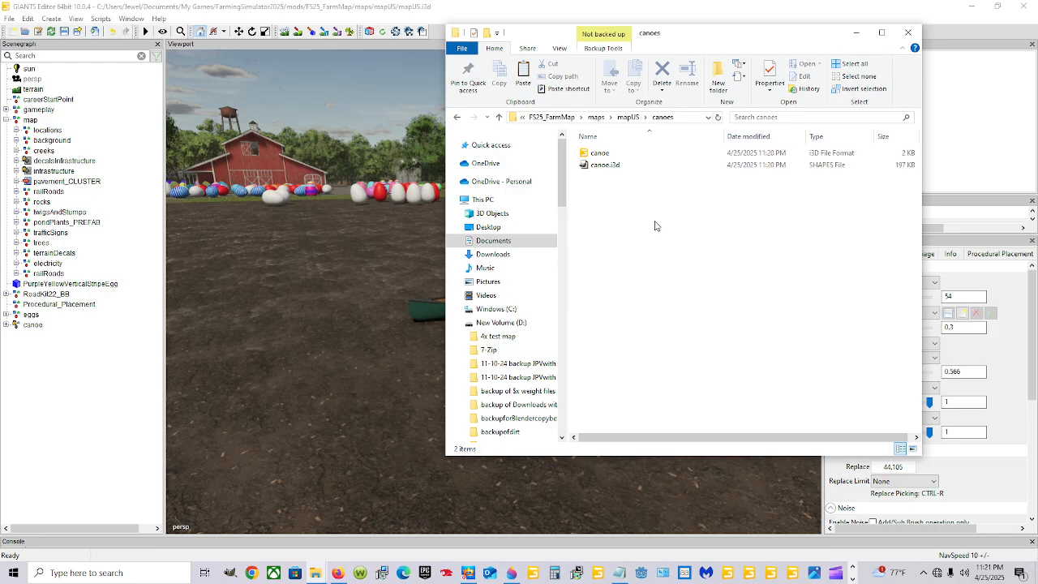
- Return to the mapUS folder and check the context options of the mapUS map file without choosing any
{"action": "left_click", "coordinate": [597, 152]}
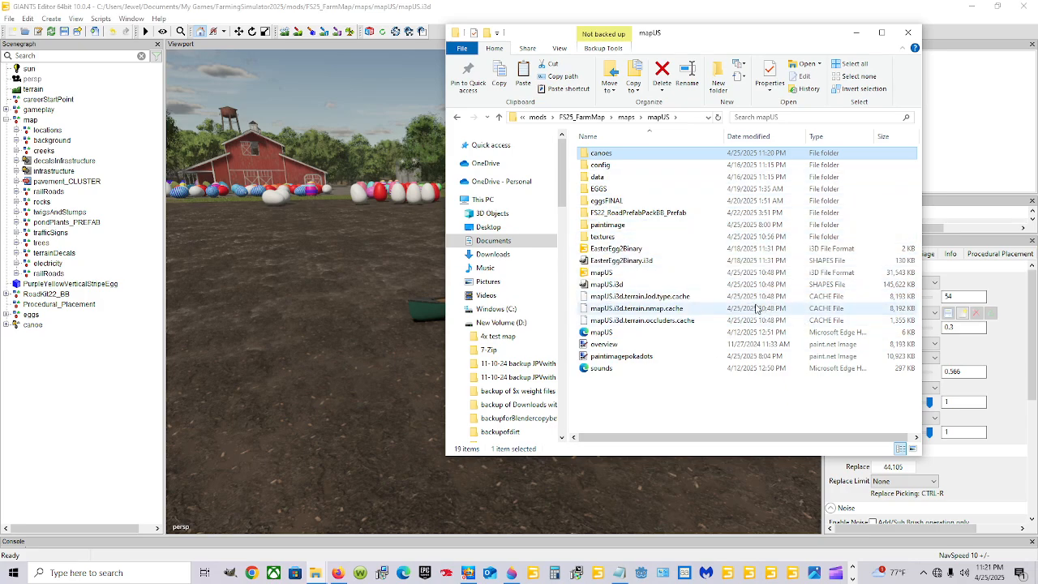
{"action": "mouse_move", "coordinate": [613, 250]}
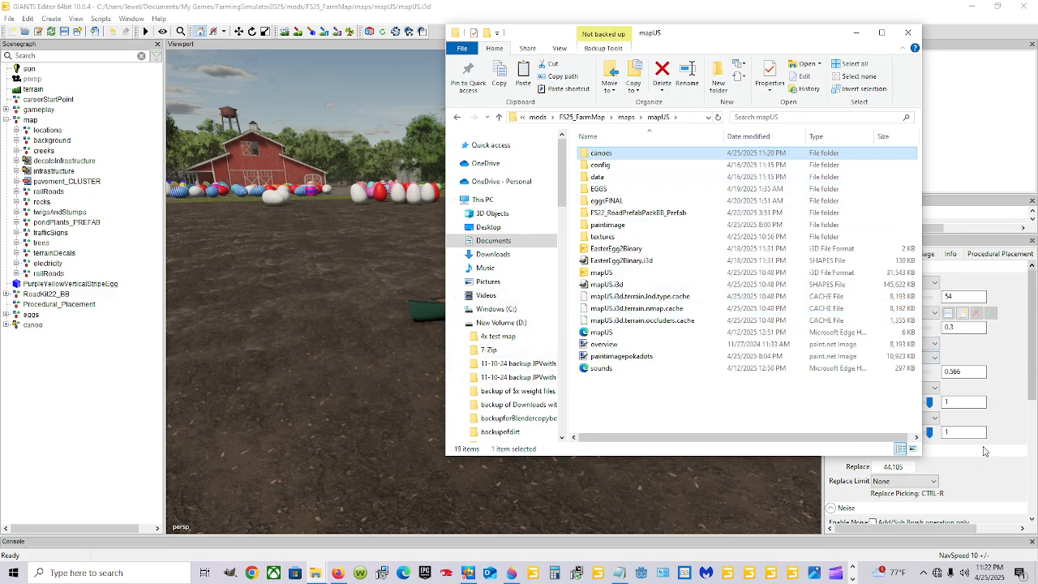
{"action": "left_click", "coordinate": [621, 259]}
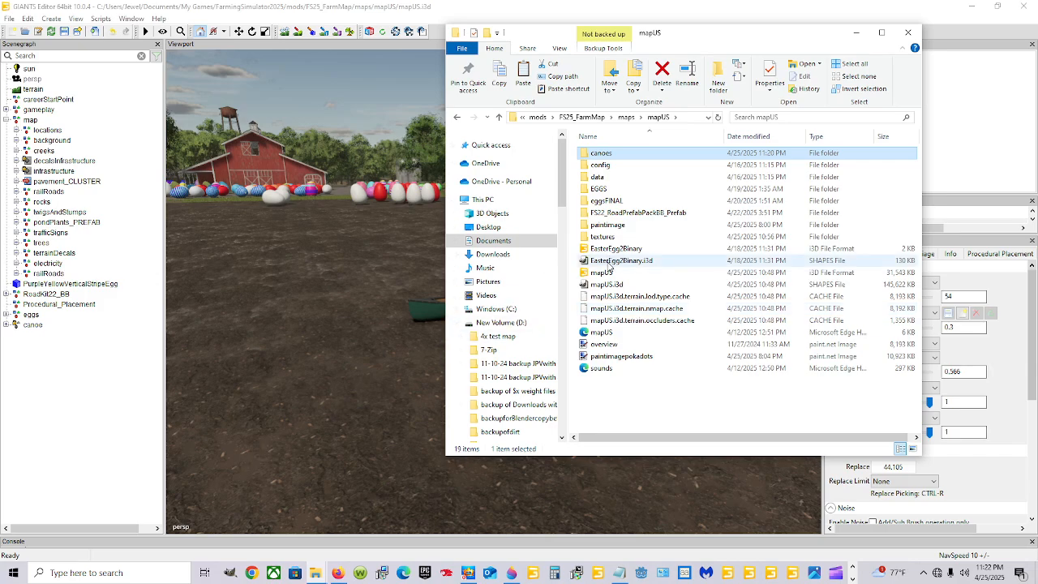
{"action": "left_click", "coordinate": [603, 273]}
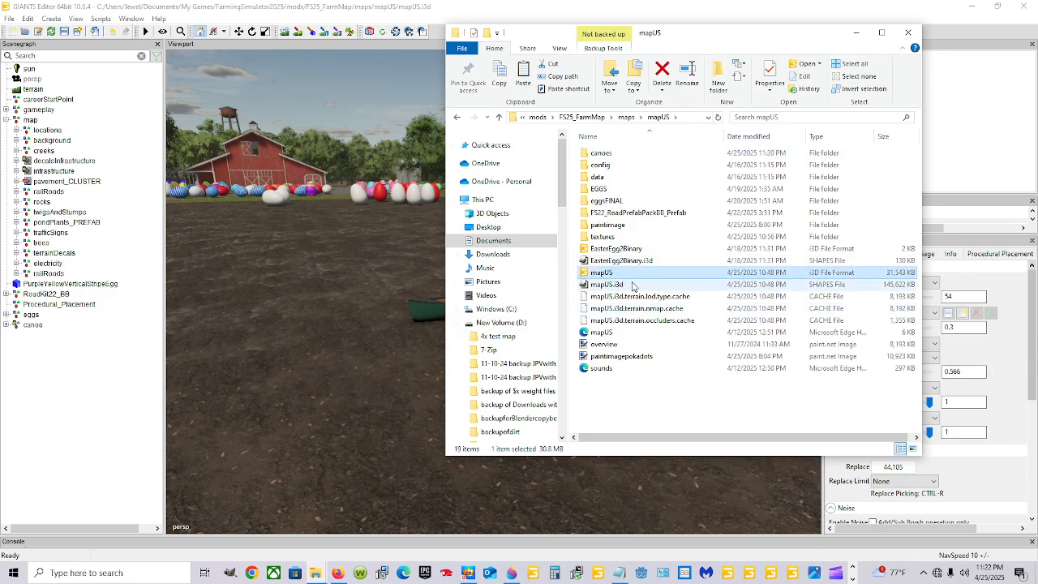
{"action": "right_click", "coordinate": [604, 272]}
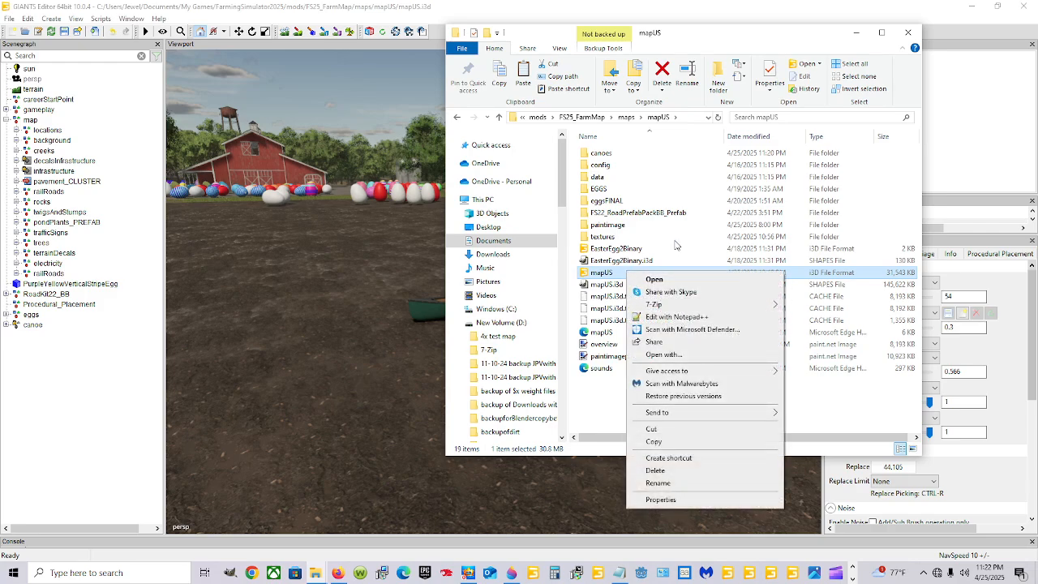
{"action": "left_click", "coordinate": [655, 483]}
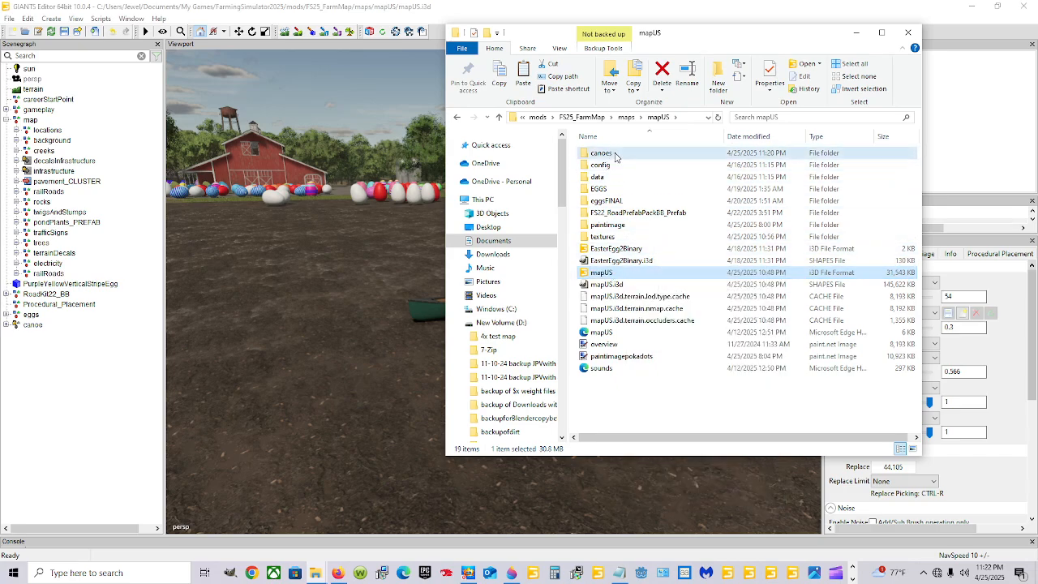
- Reopen the canoes folder, select the canoe model file, then clear the selection
{"action": "double_click", "coordinate": [600, 152]}
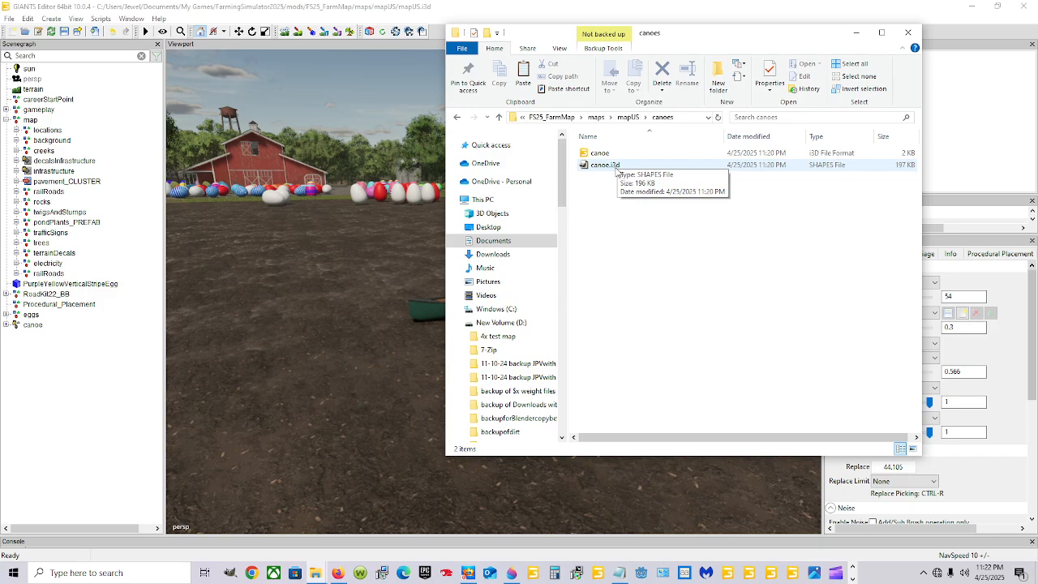
{"action": "mouse_move", "coordinate": [594, 210]}
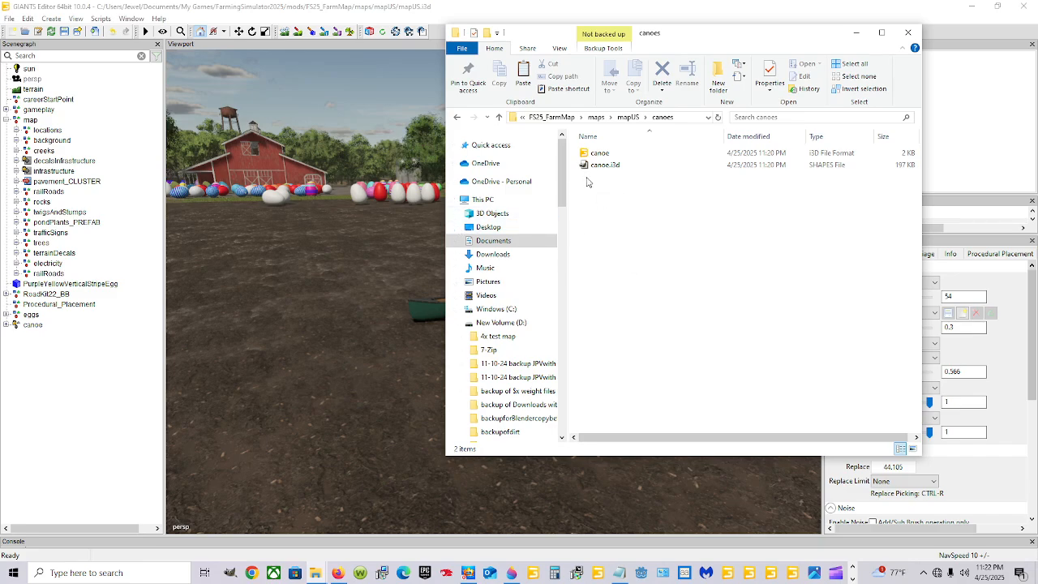
{"action": "mouse_move", "coordinate": [620, 185]}
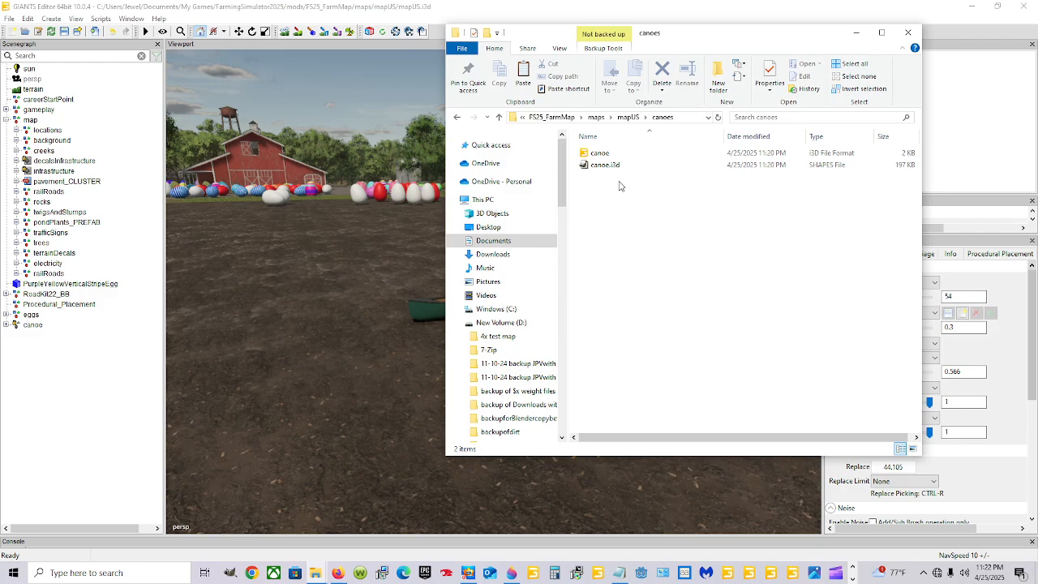
{"action": "mouse_move", "coordinate": [555, 117]}
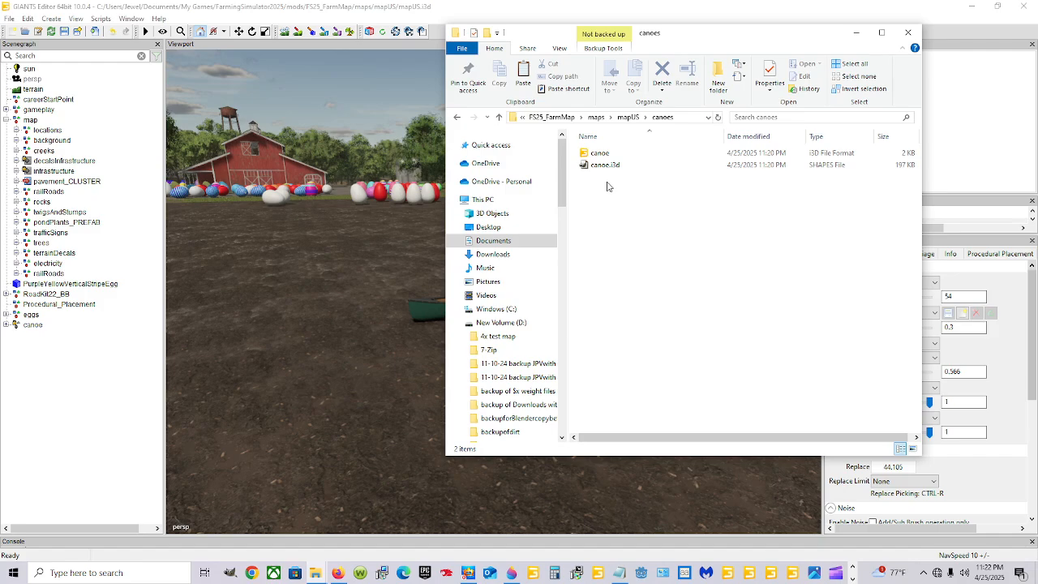
{"action": "left_click", "coordinate": [597, 152]}
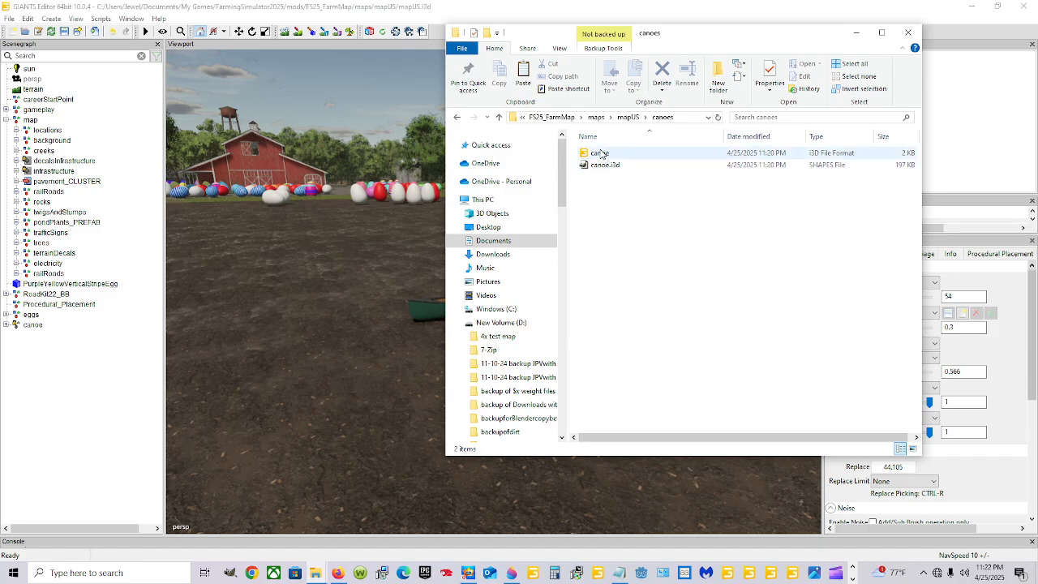
{"action": "left_click", "coordinate": [593, 180]}
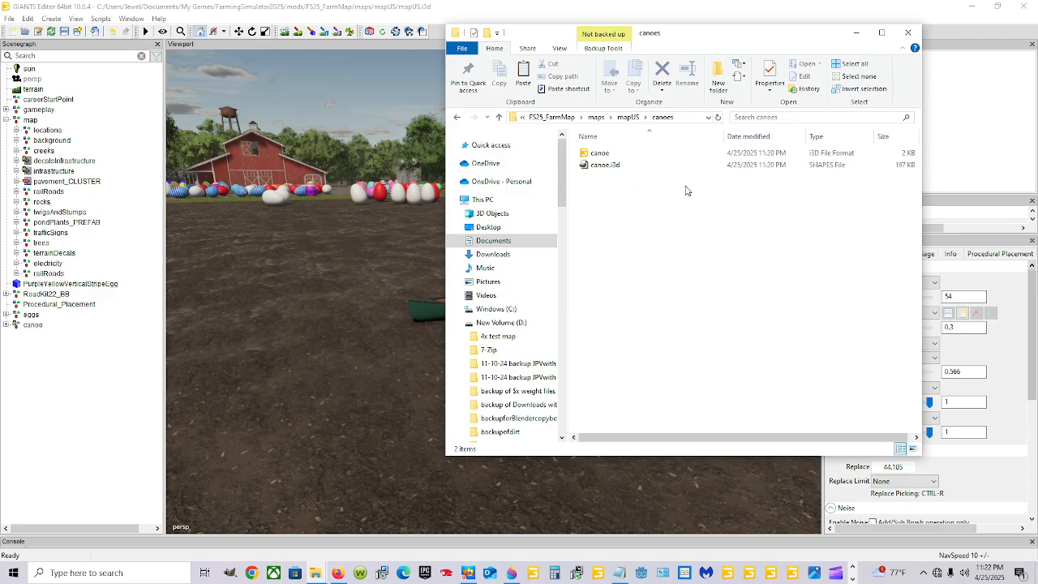
{"action": "left_click", "coordinate": [905, 33]}
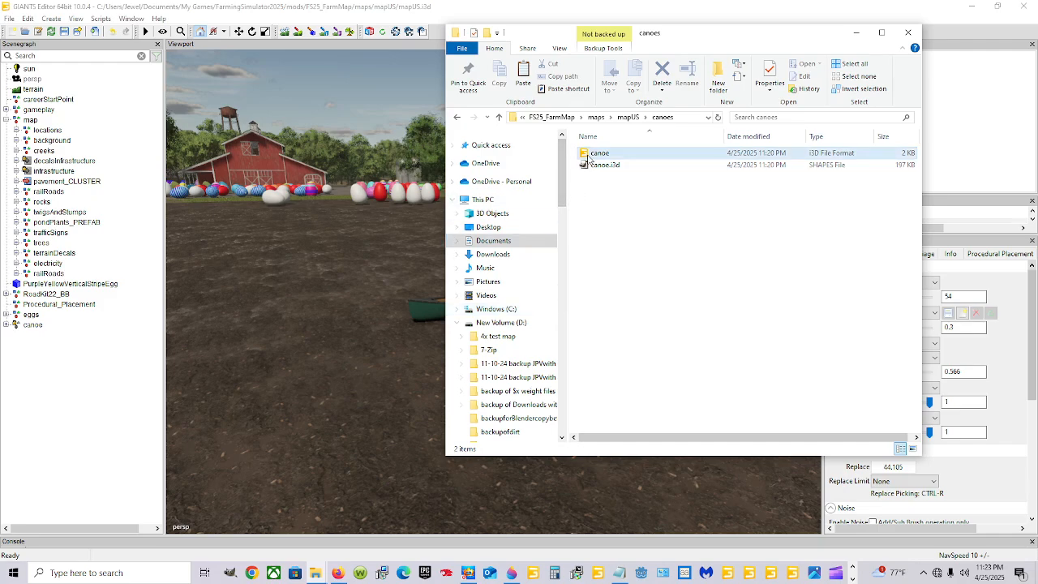
- Select the canoe model file and drag it out of the canoes folder listing
{"action": "left_click", "coordinate": [597, 153]}
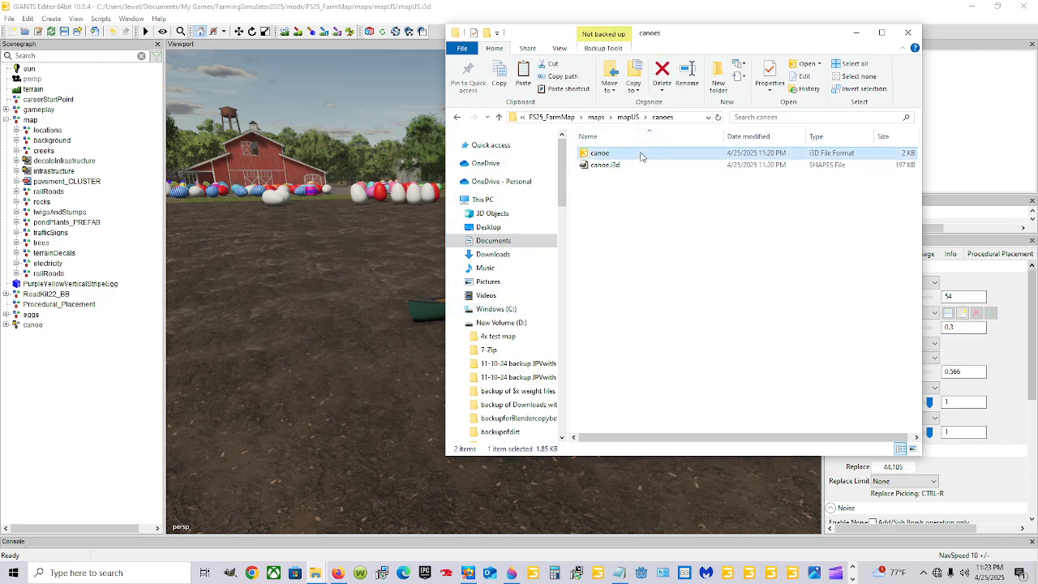
{"action": "left_click_drag", "start_coordinate": [600, 152], "coordinate": [357, 240]}
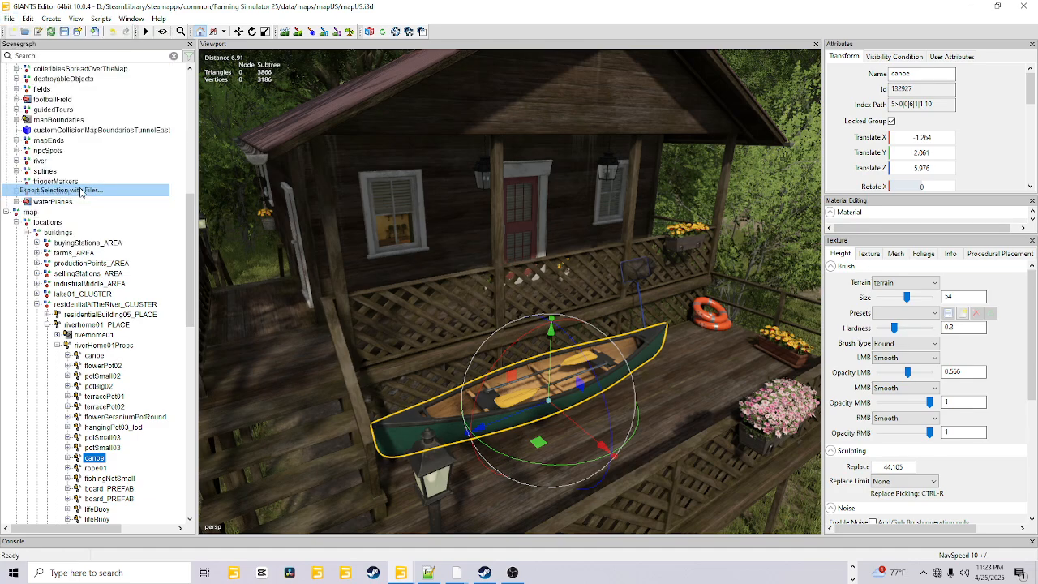
- Start Export Selection with Files and create and enter a new canoe777 folder in mapUS
{"action": "left_click", "coordinate": [65, 190]}
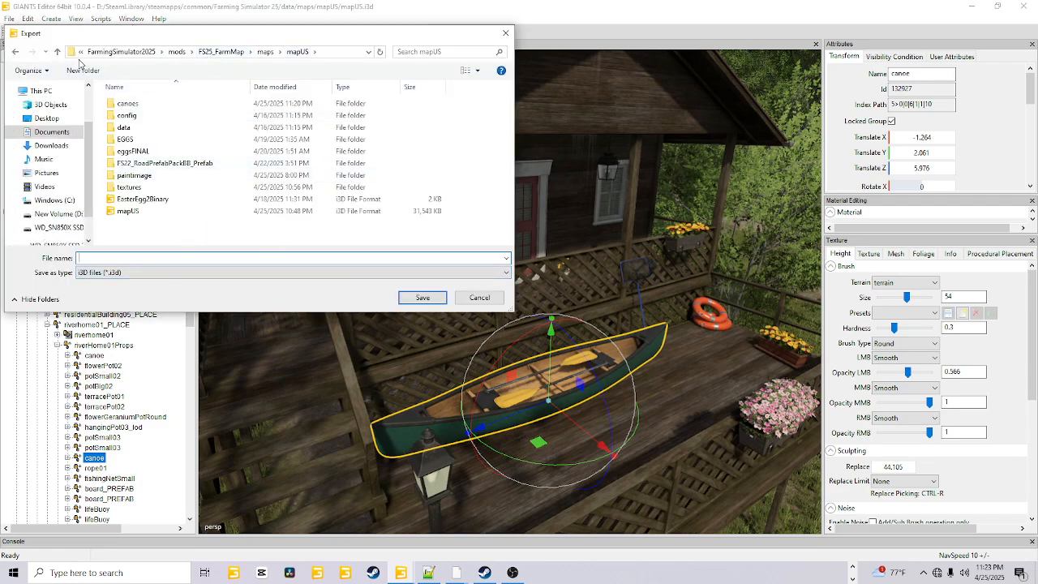
{"action": "left_click", "coordinate": [81, 70]}
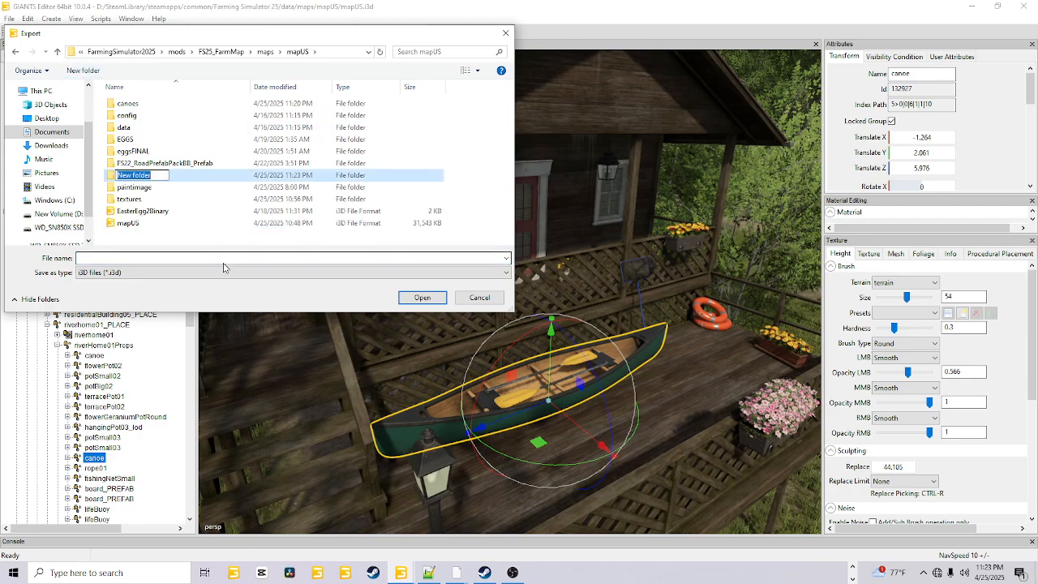
{"action": "type", "text": "canoe777"}
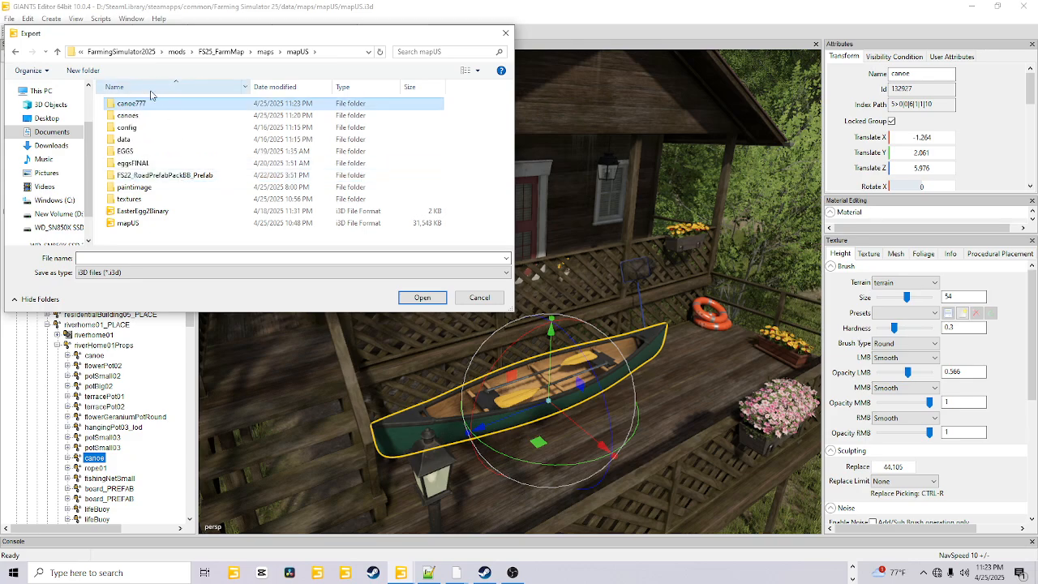
{"action": "double_click", "coordinate": [130, 104]}
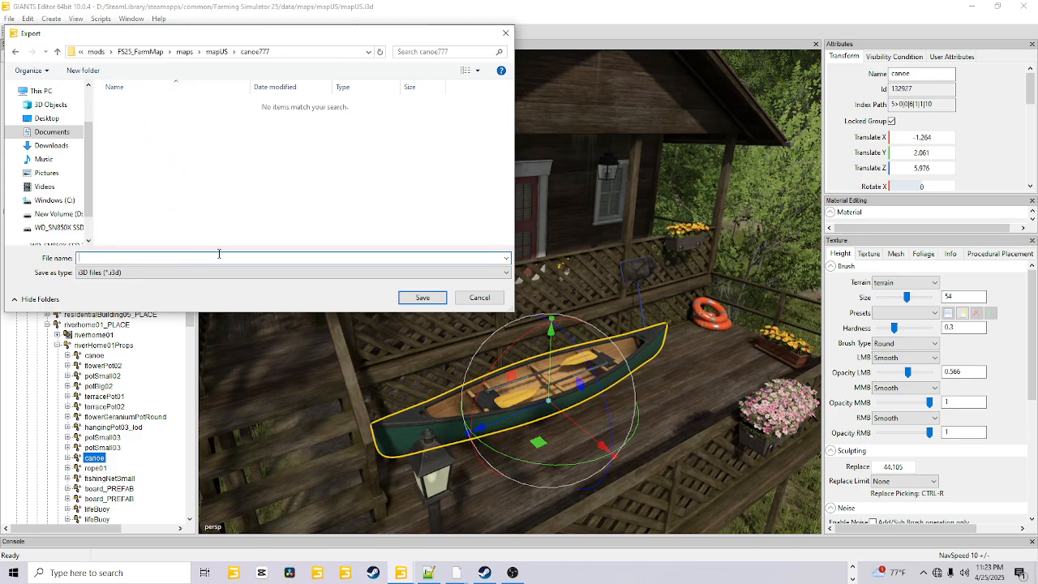
- Save the canoe export into canoe777, answering No to keeping game relative paths
{"action": "type", "text": "canoe"}
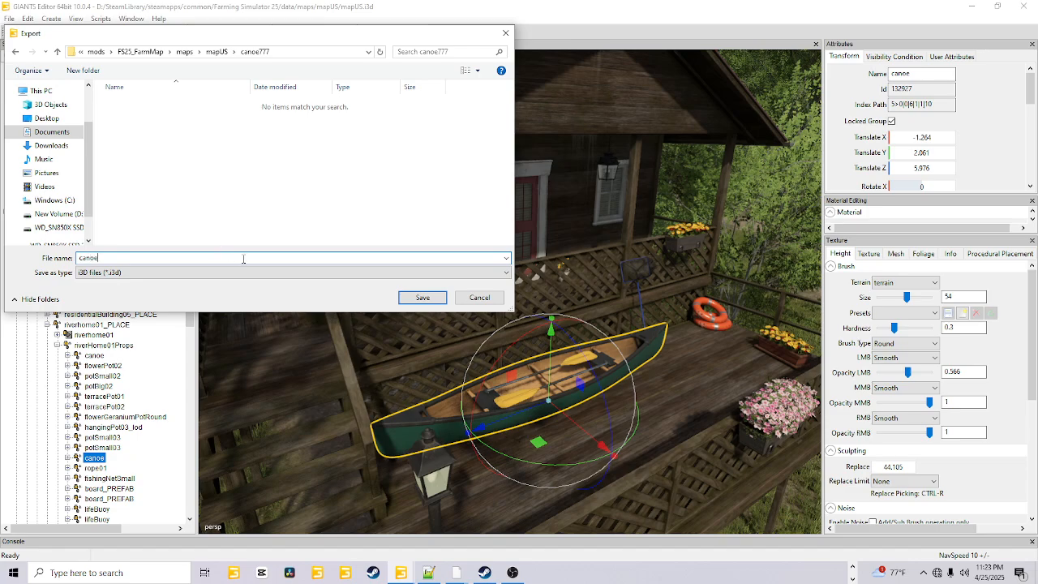
{"action": "type", "text": "2"}
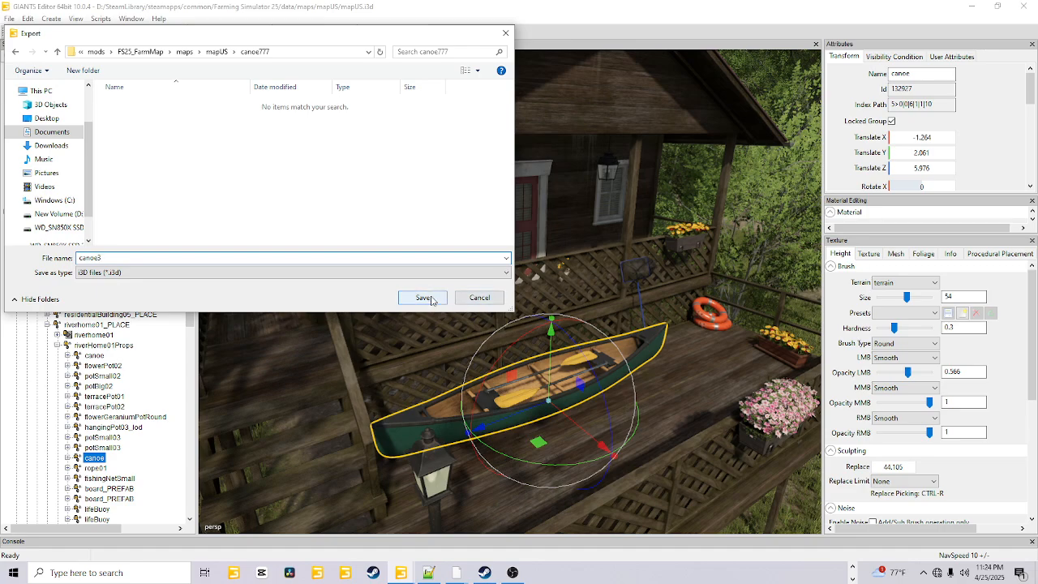
{"action": "left_click", "coordinate": [422, 298]}
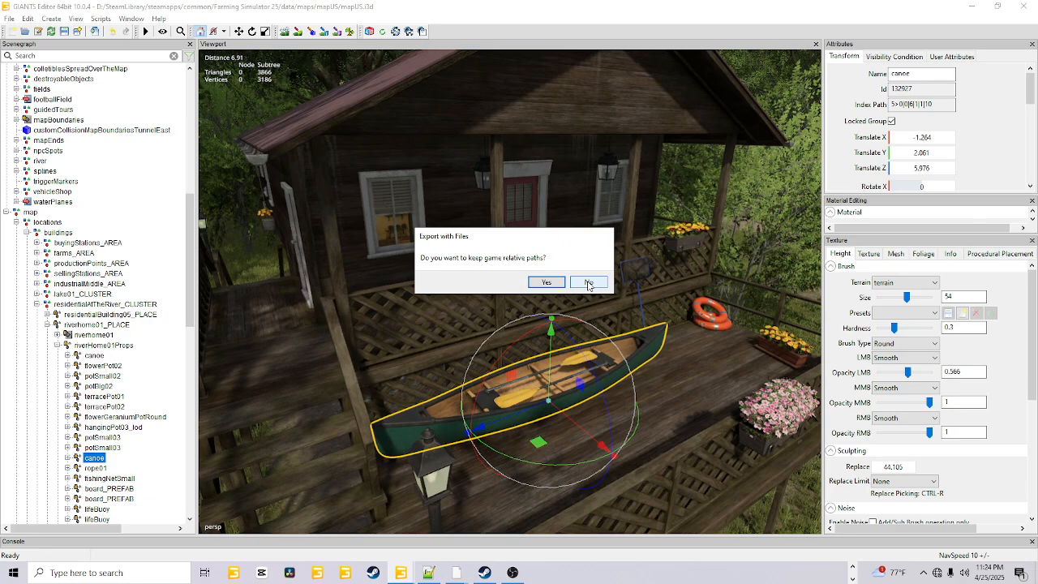
{"action": "left_click", "coordinate": [587, 282]}
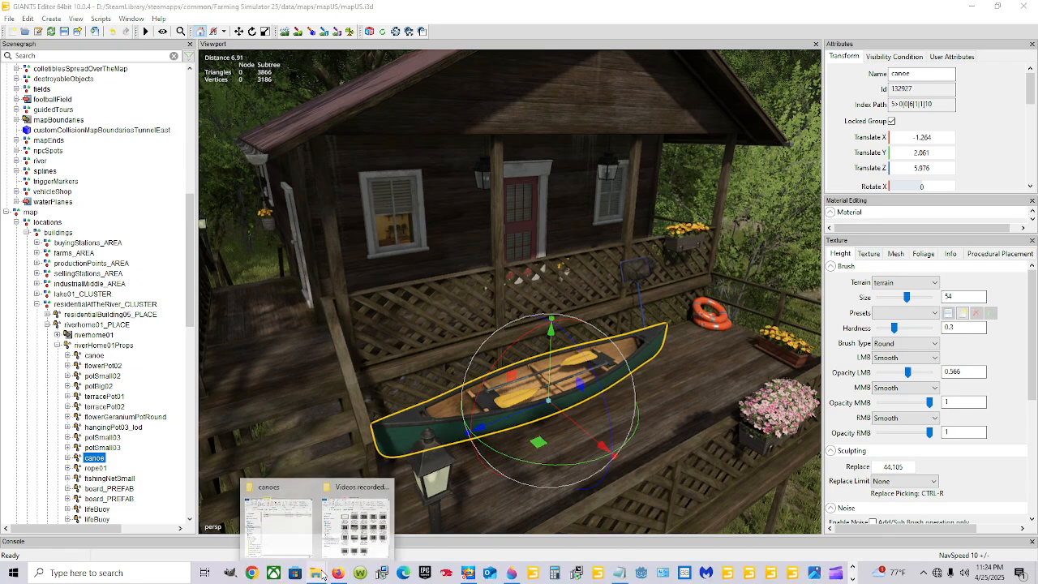
- In File Explorer browse canoe777 > textures > props and bring up open-with options for canoe_diffuse
{"action": "left_click", "coordinate": [311, 571]}
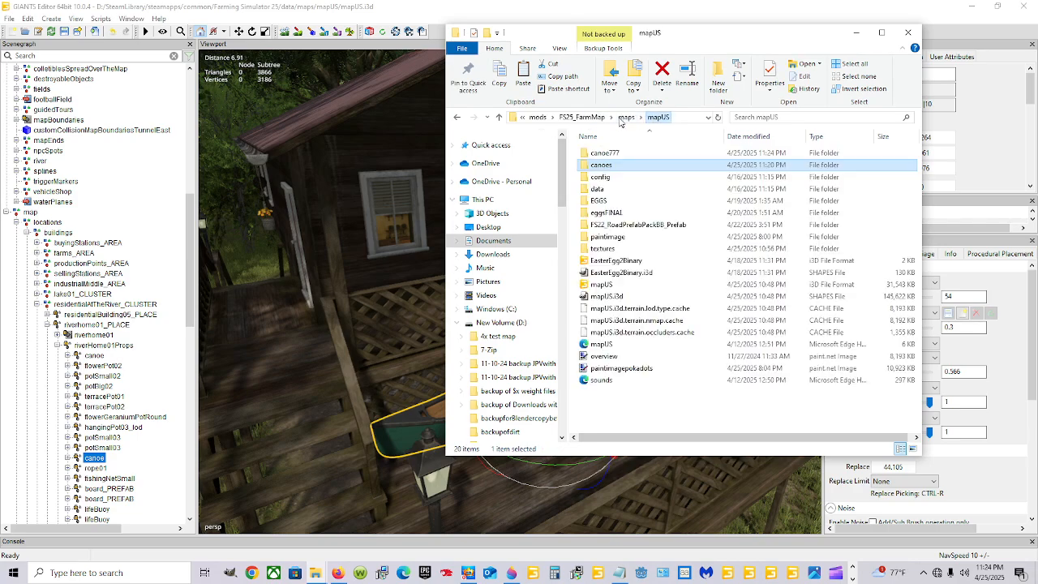
{"action": "double_click", "coordinate": [602, 152]}
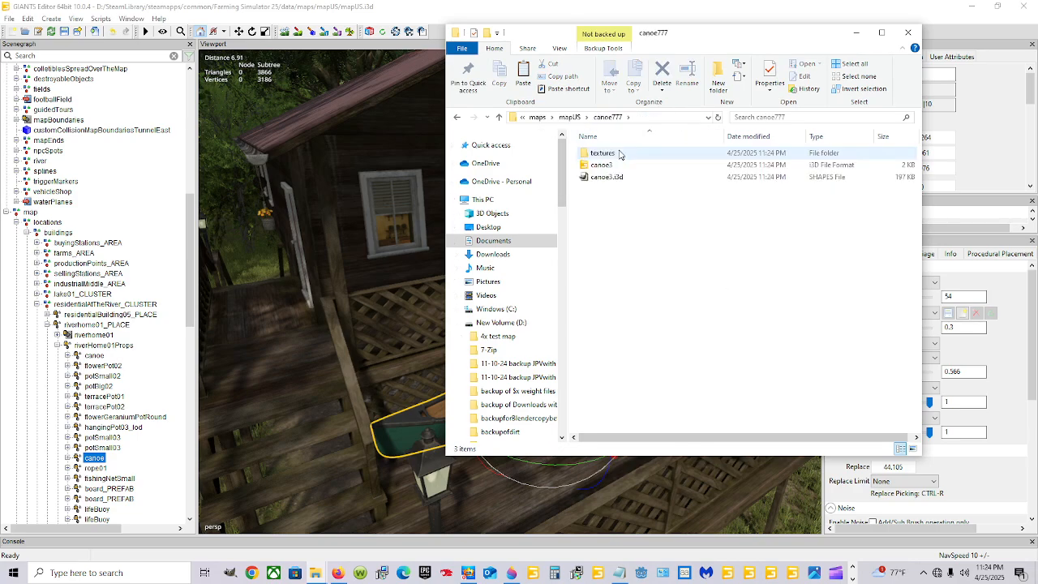
{"action": "double_click", "coordinate": [600, 153]}
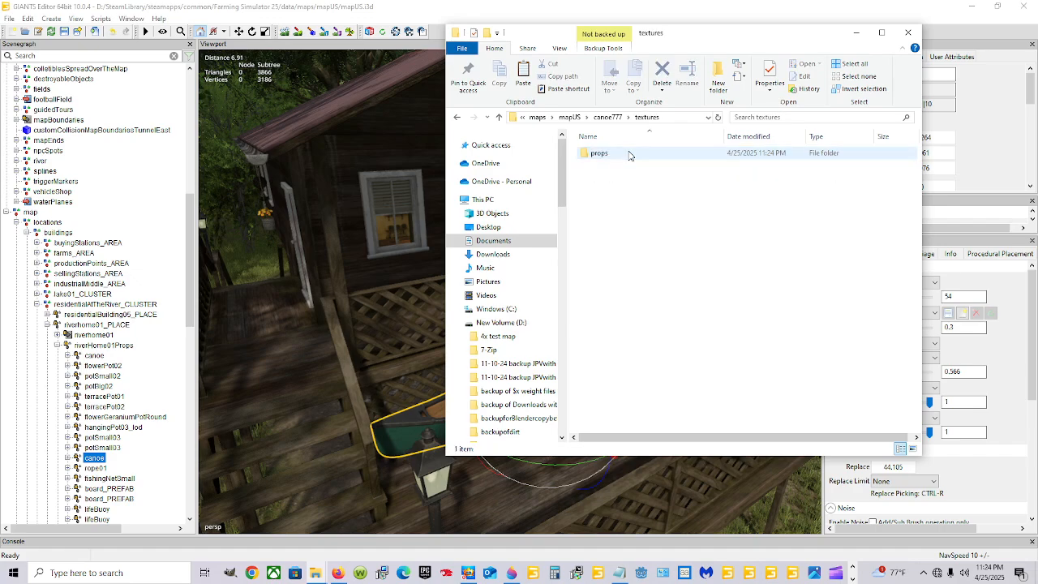
{"action": "double_click", "coordinate": [598, 152]}
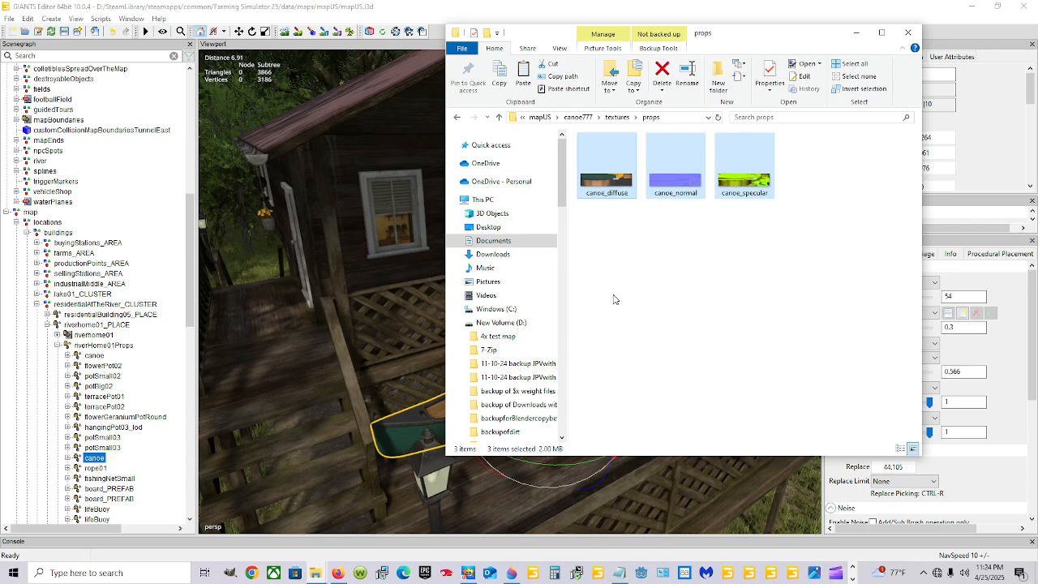
{"action": "left_click", "coordinate": [607, 162]}
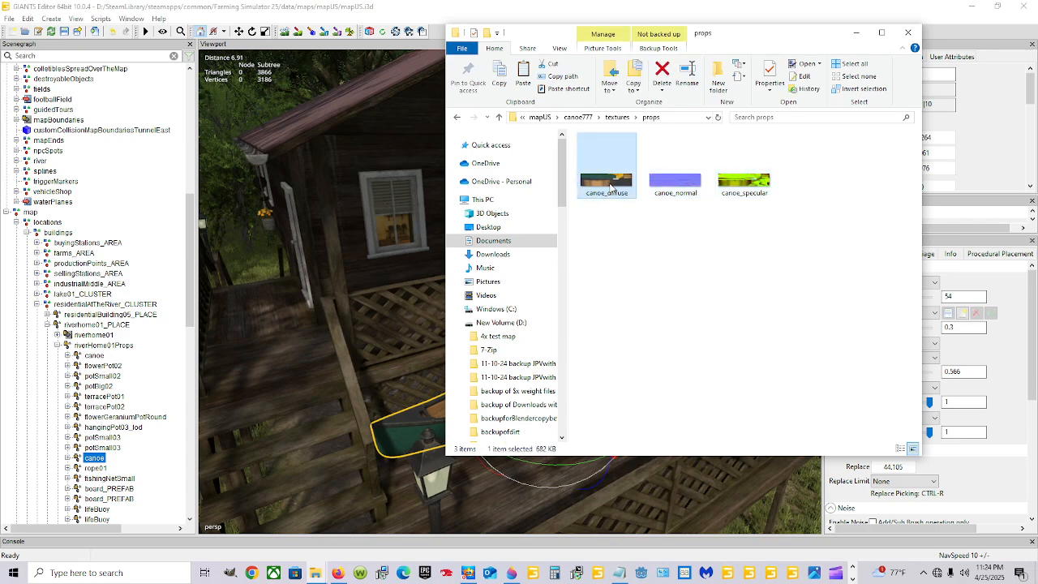
{"action": "right_click", "coordinate": [606, 166]}
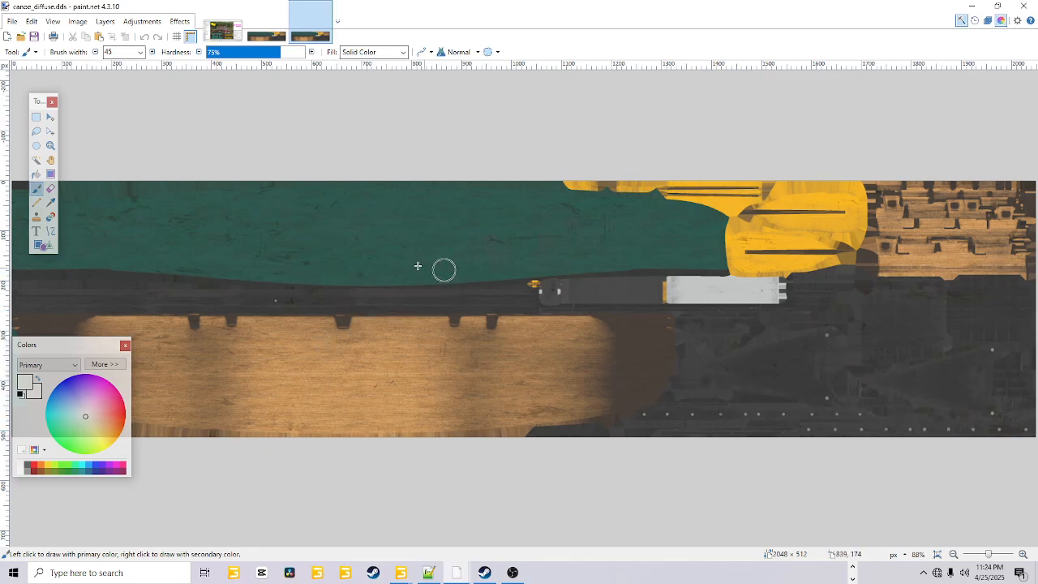
{"action": "mouse_move", "coordinate": [882, 253]}
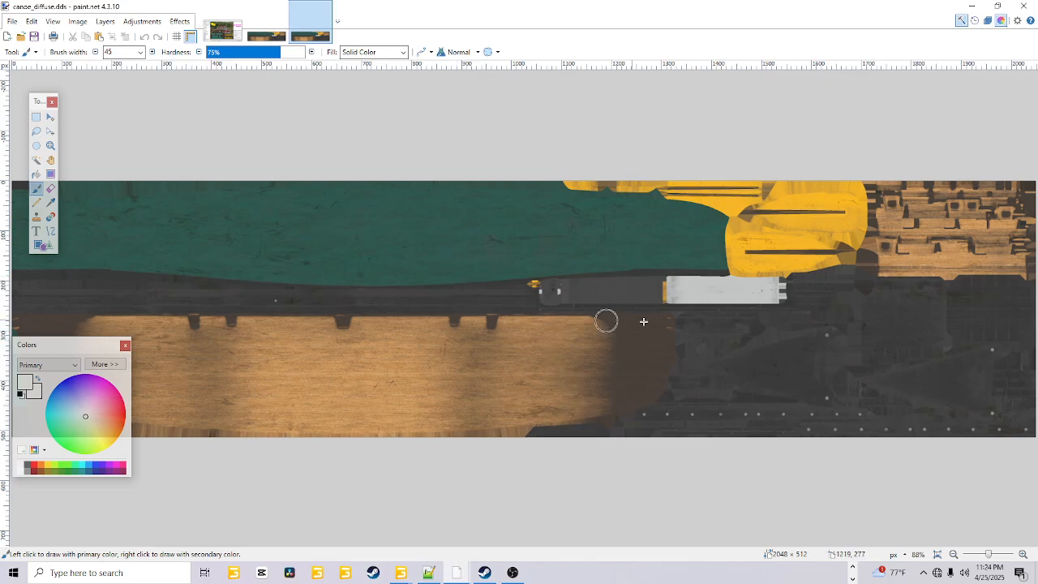
{"action": "mouse_move", "coordinate": [719, 388]}
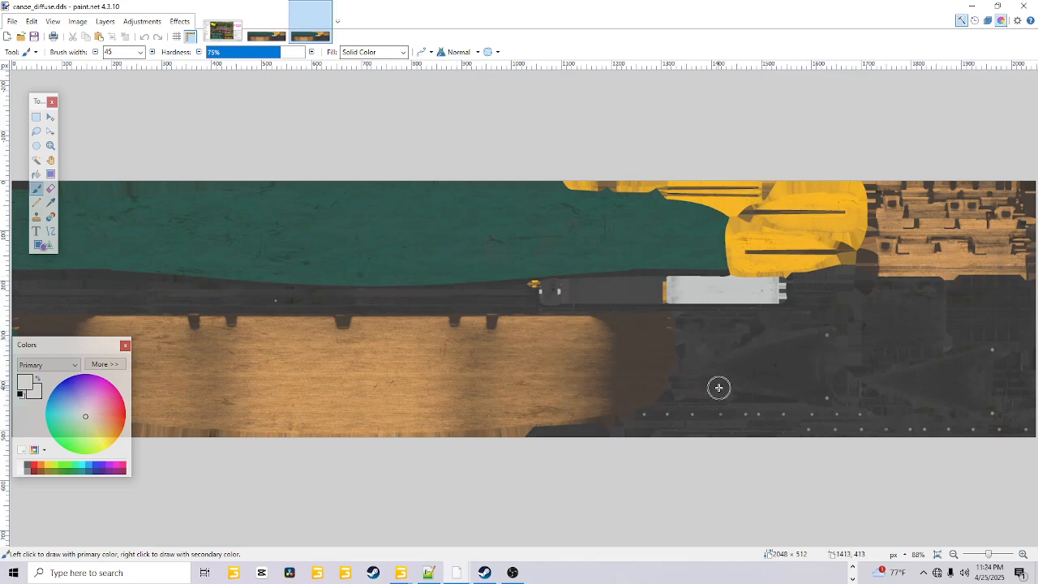
{"action": "mouse_move", "coordinate": [1035, 245]}
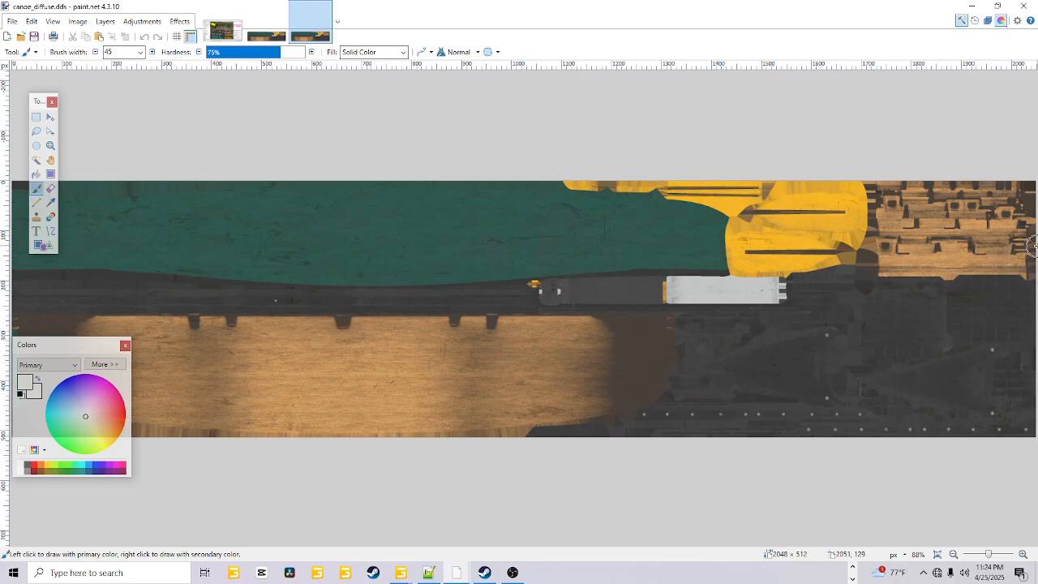
{"action": "mouse_move", "coordinate": [876, 333]}
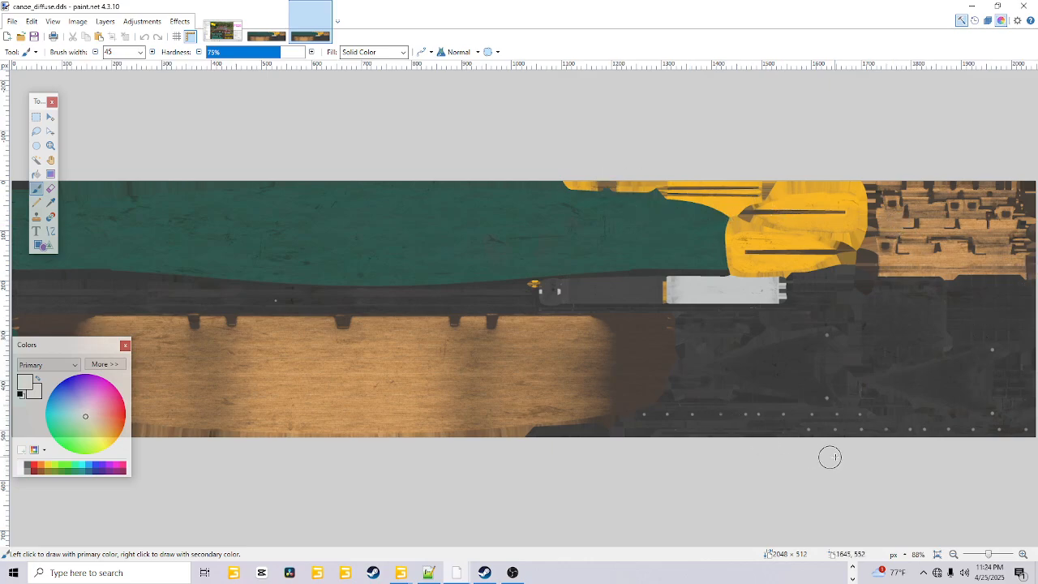
{"action": "mouse_move", "coordinate": [727, 389]}
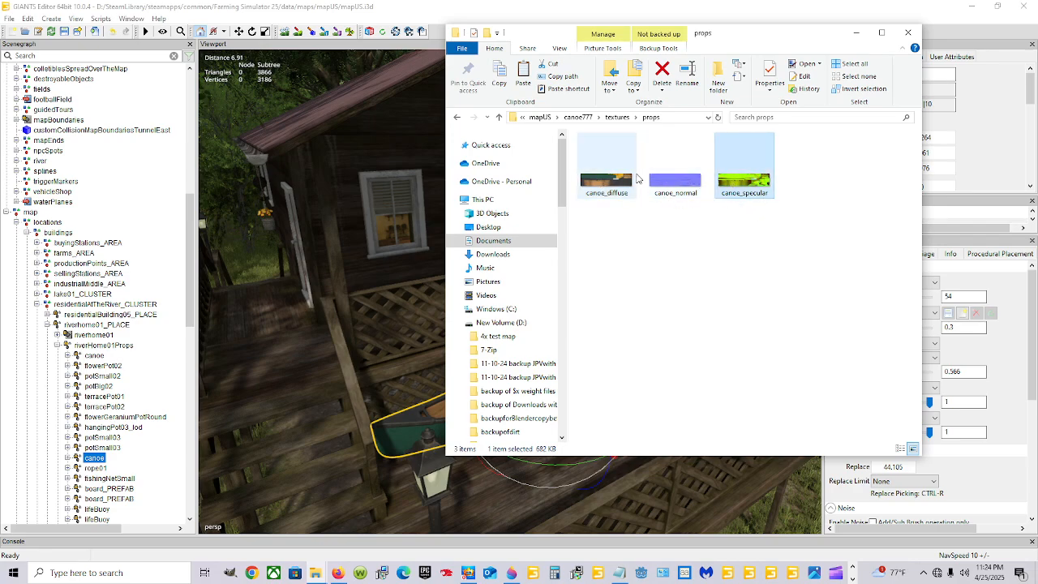
- Check canoe_diffuse's details, then go back up to the canoe777 folder listing
{"action": "left_click", "coordinate": [606, 165]}
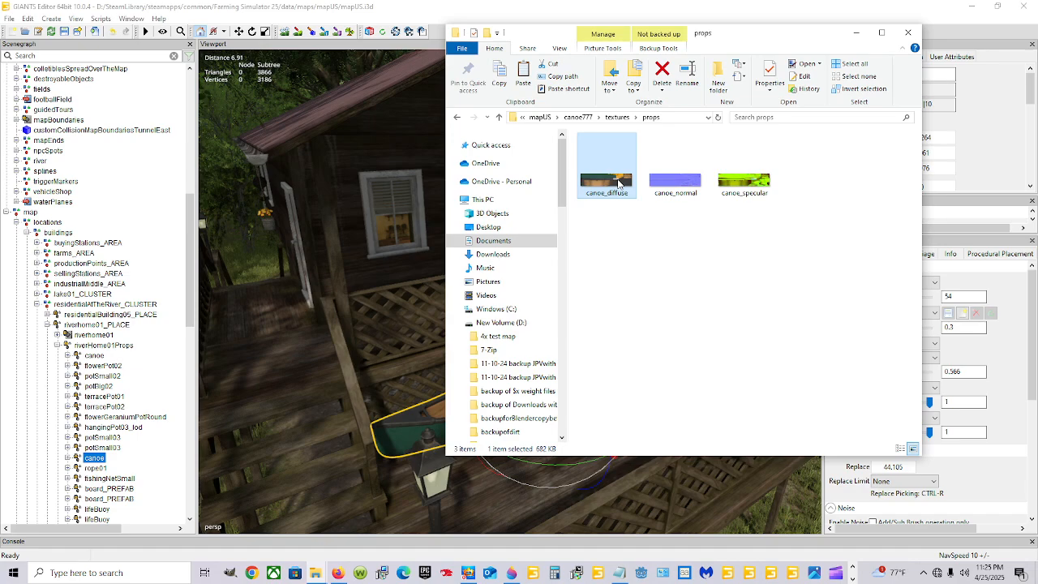
{"action": "left_click", "coordinate": [743, 165]}
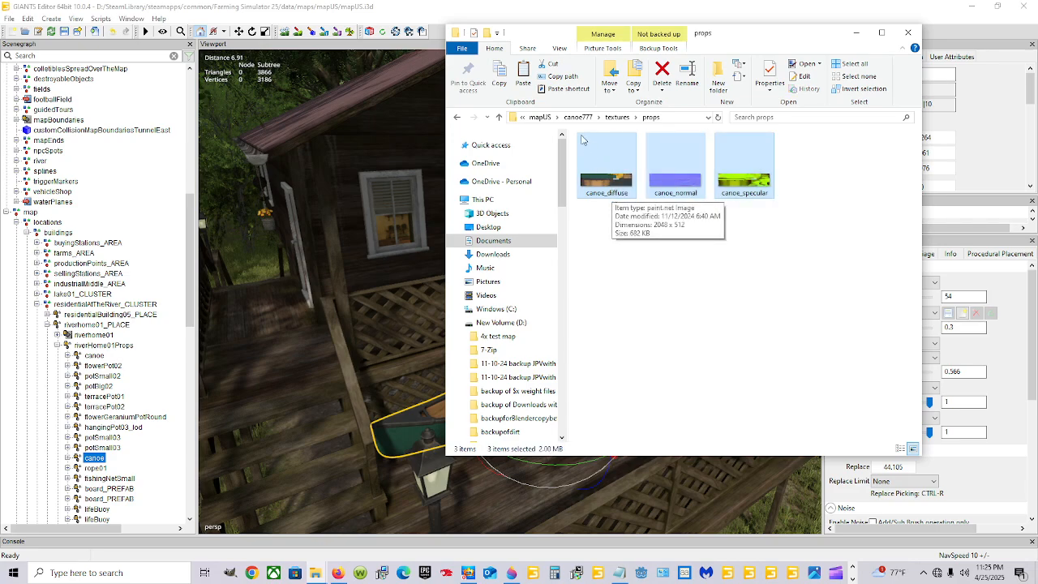
{"action": "mouse_move", "coordinate": [678, 201]}
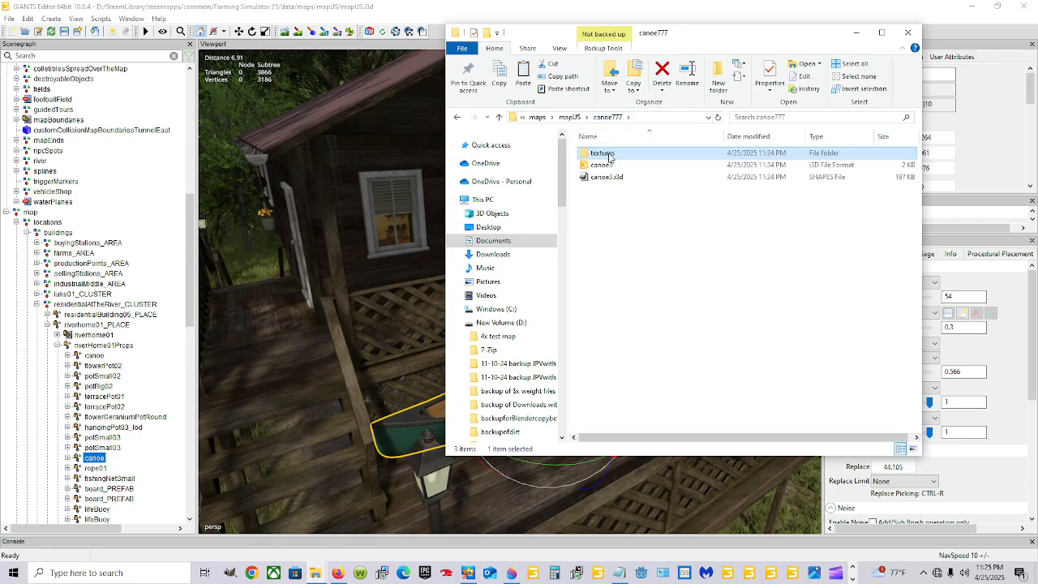
{"action": "left_click", "coordinate": [600, 166]}
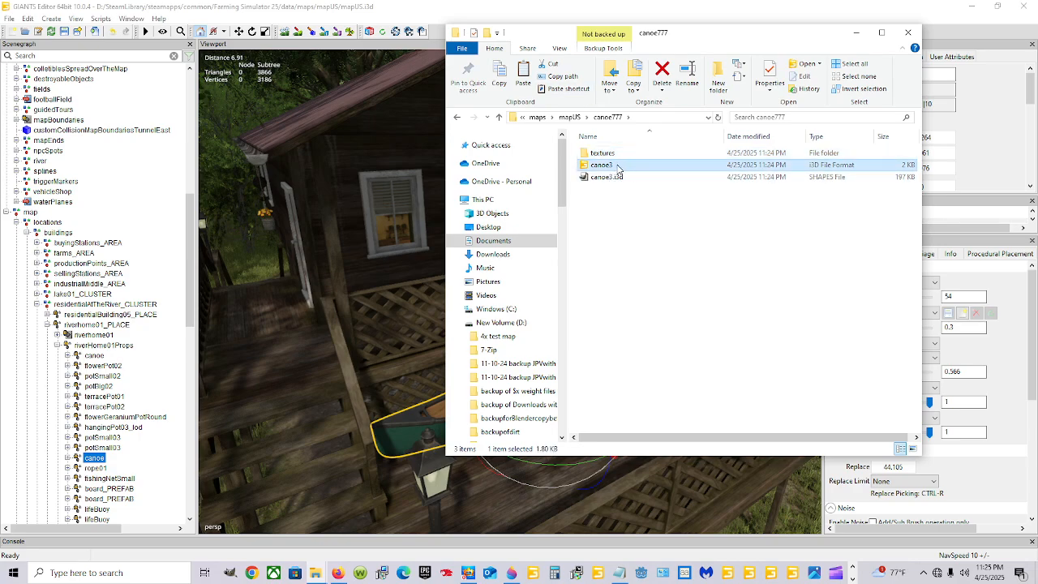
{"action": "mouse_move", "coordinate": [603, 166]}
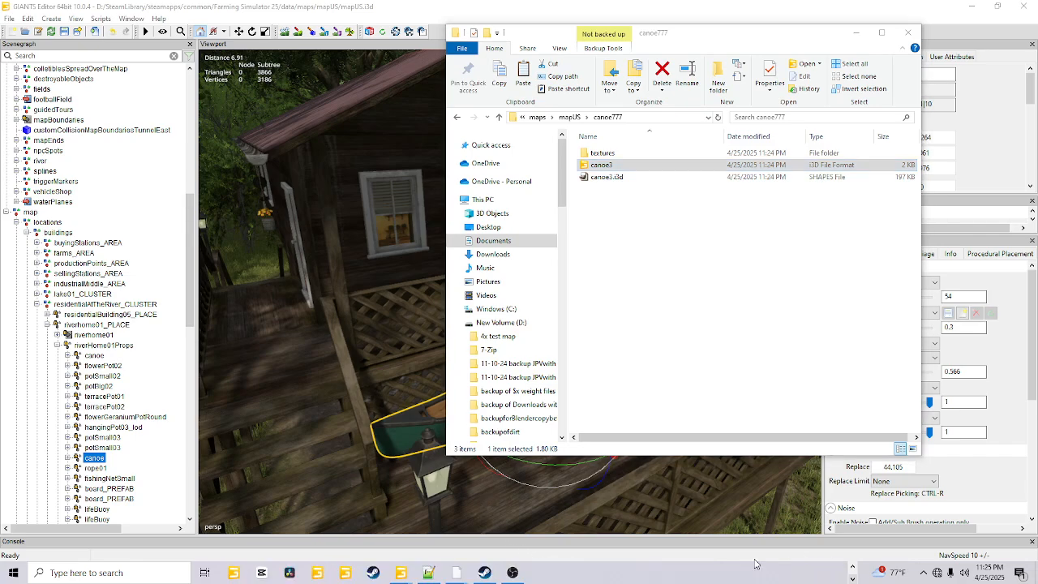
{"action": "mouse_move", "coordinate": [397, 571]}
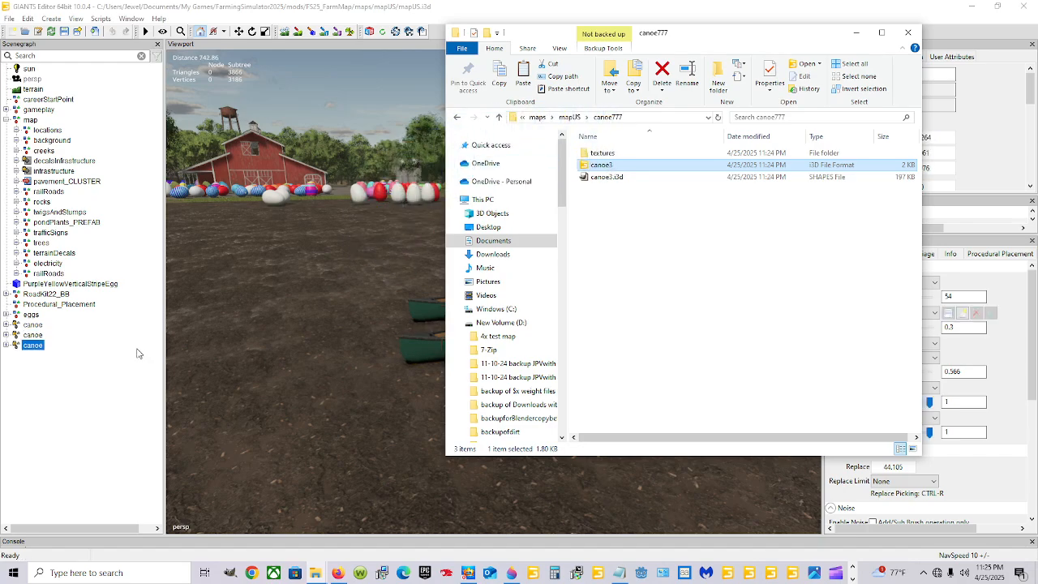
- Select the last of the three placed canoes in the Scenegraph
{"action": "left_click", "coordinate": [908, 32]}
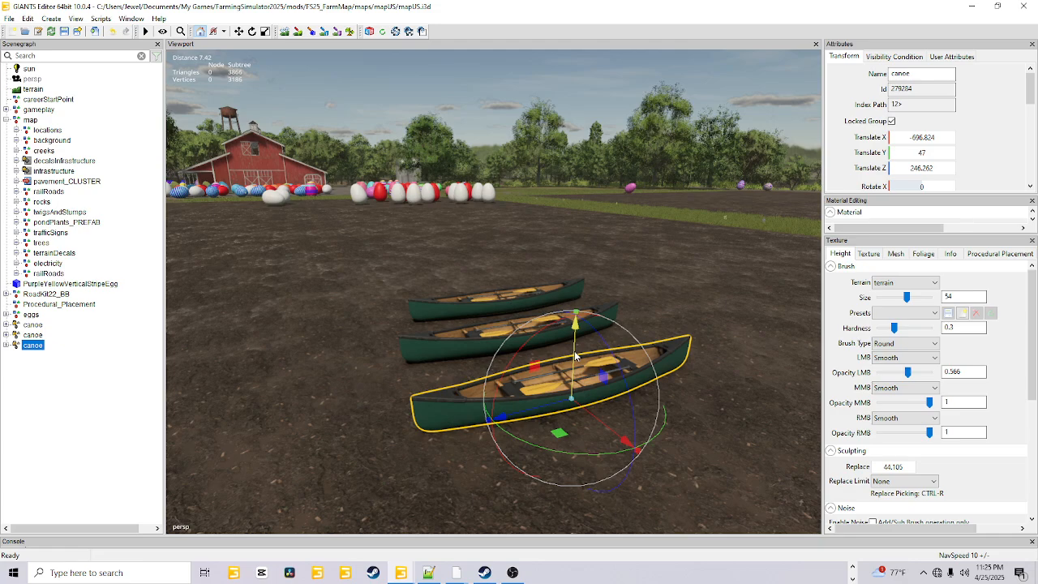
{"action": "mouse_move", "coordinate": [539, 396]}
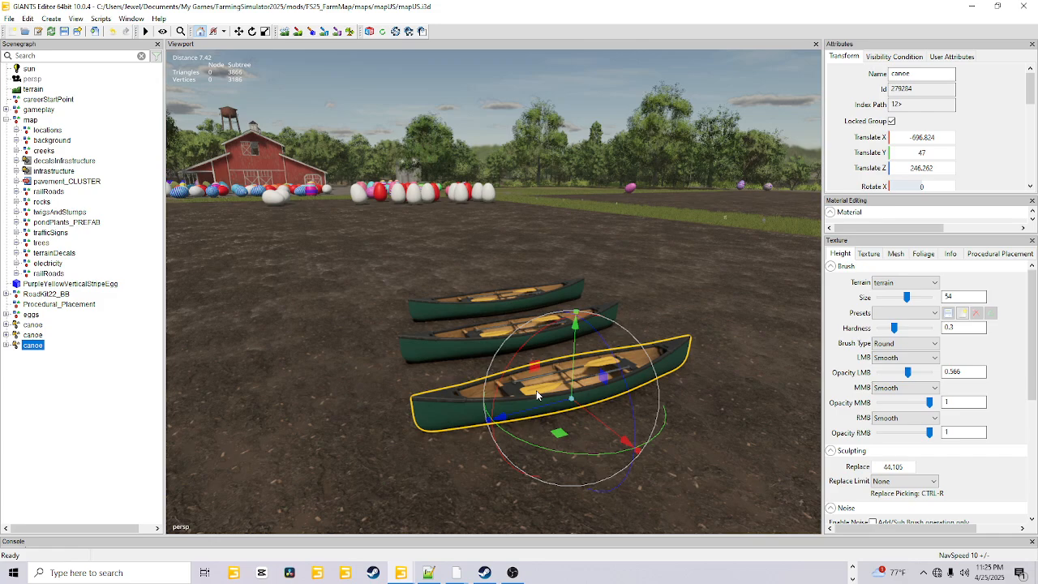
{"action": "mouse_move", "coordinate": [654, 333]}
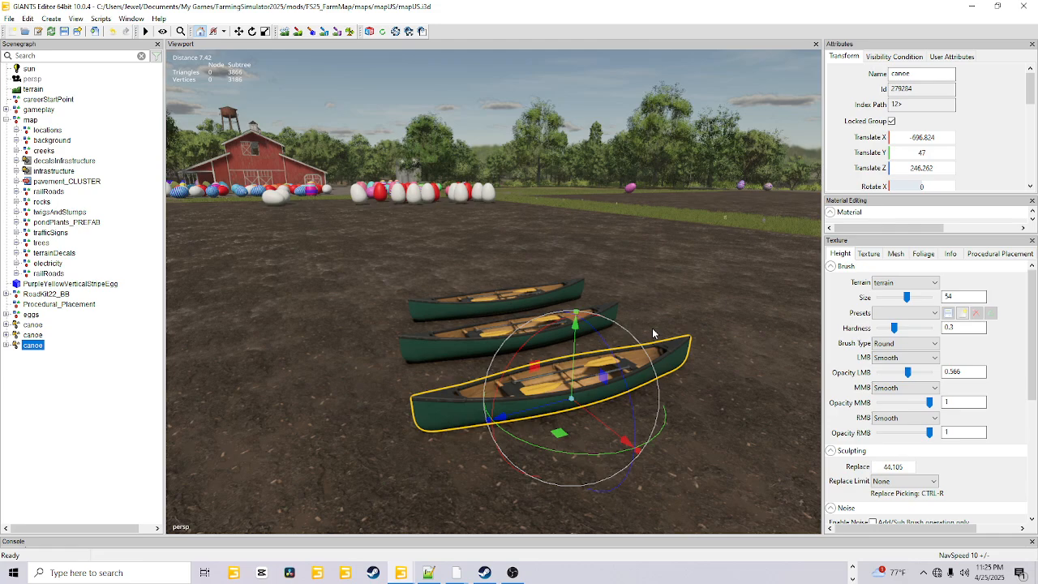
{"action": "mouse_move", "coordinate": [603, 339]}
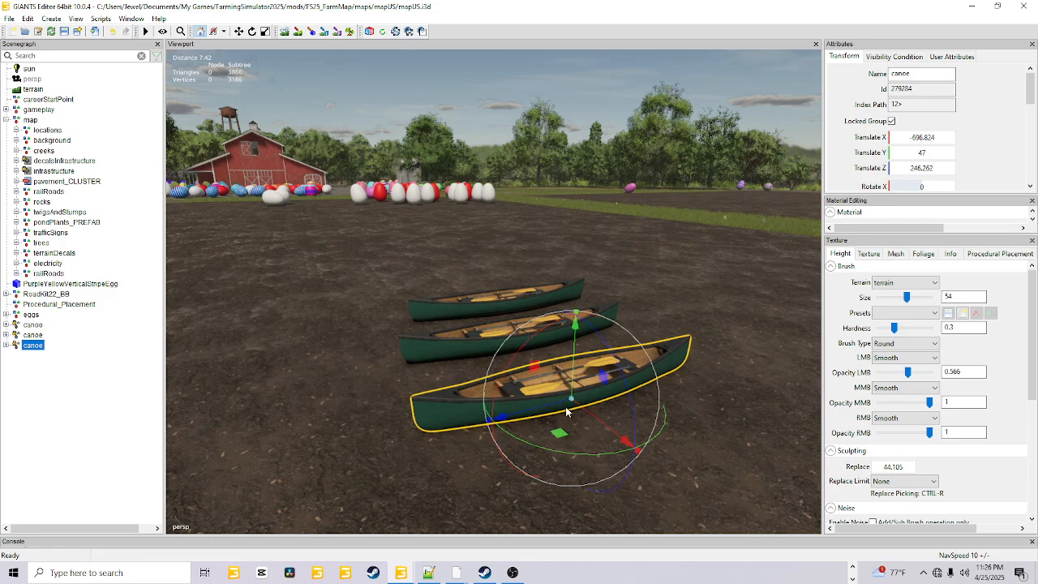
{"action": "mouse_move", "coordinate": [566, 408]}
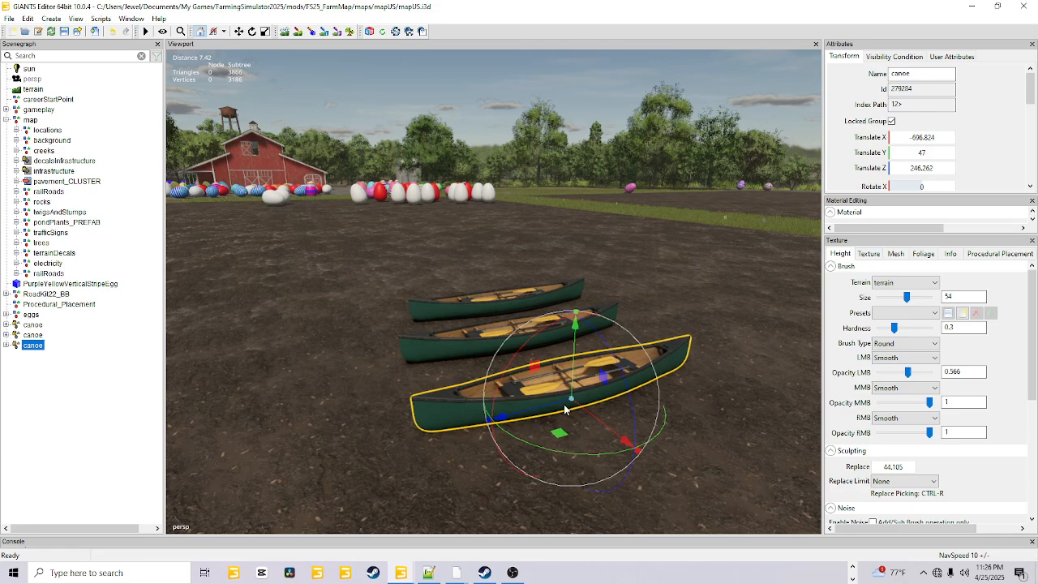